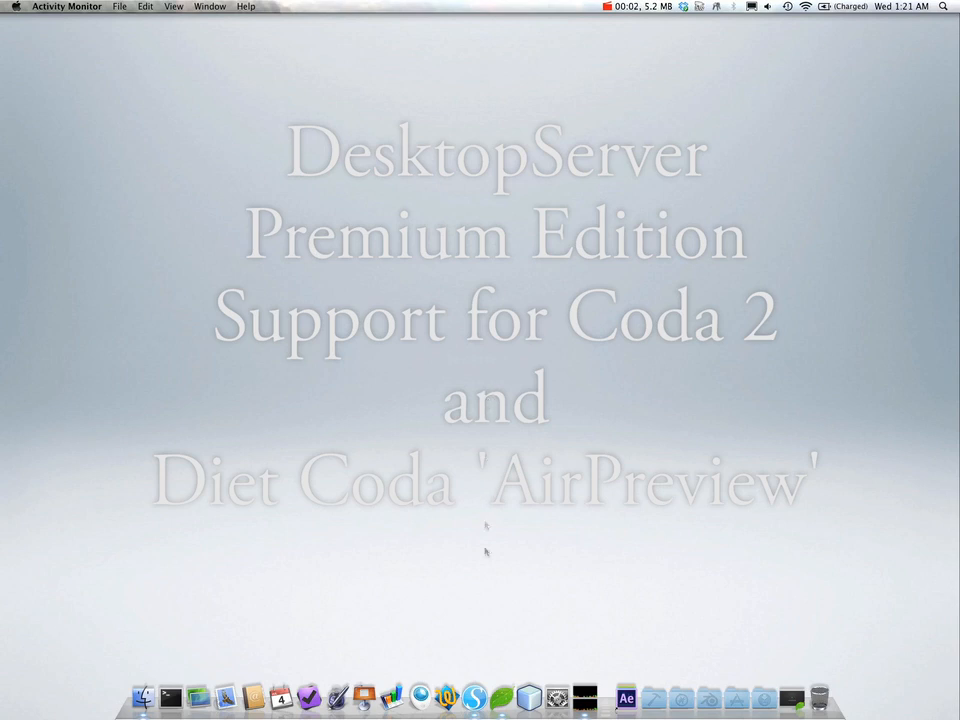
- Launch DesktopServer from the Dock to reach its start dialog
click(472, 670)
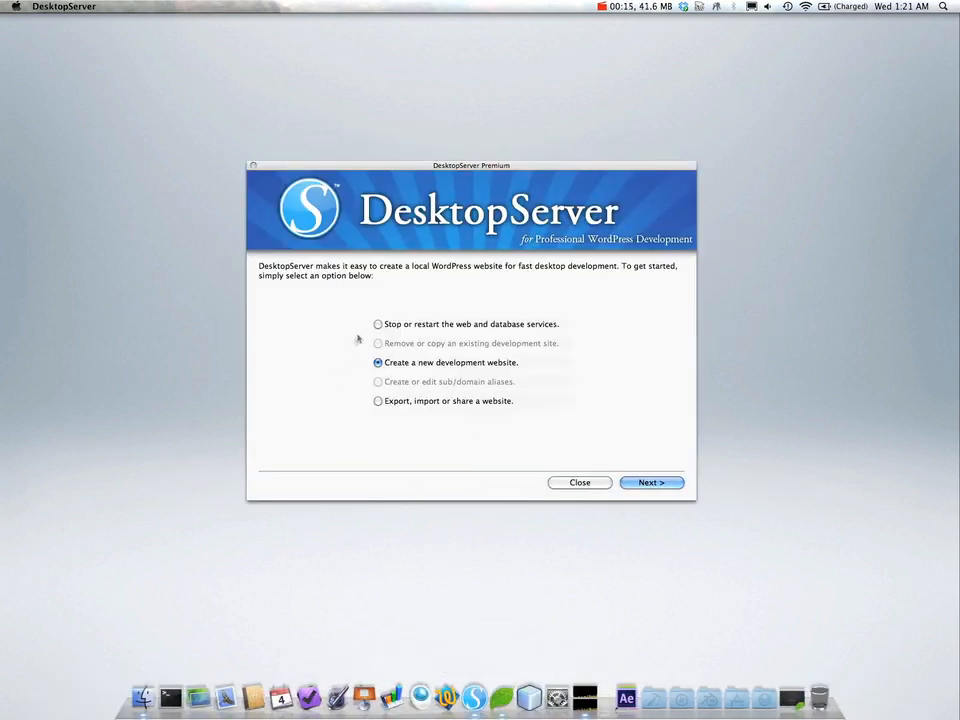
mouse_move(360, 348)
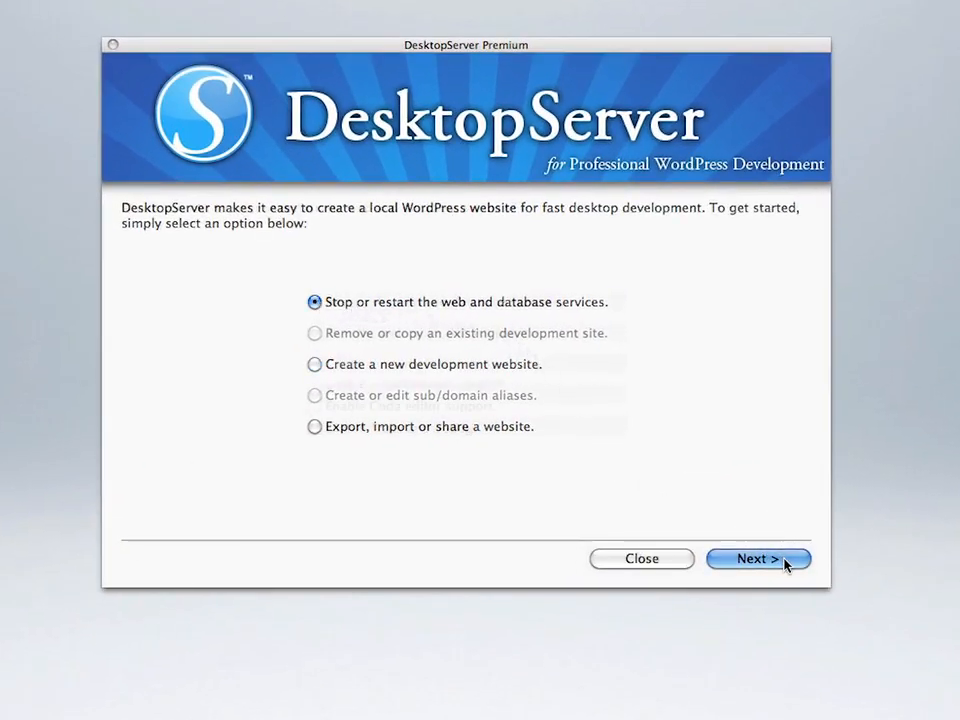
- Enable Coda editor support and restart the web and database services
click(756, 558)
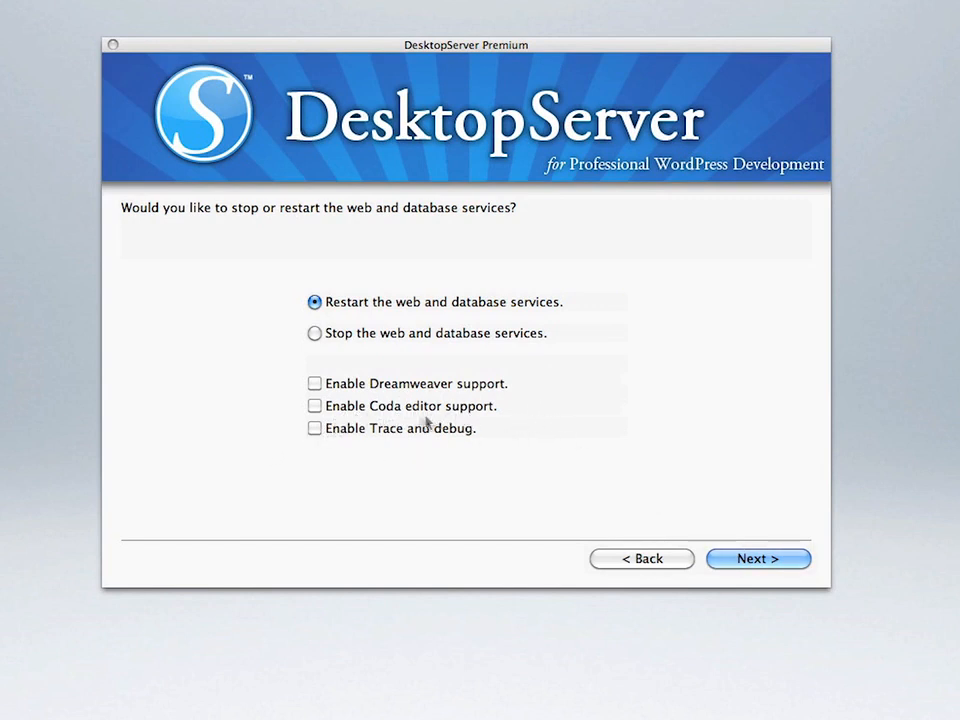
click(314, 406)
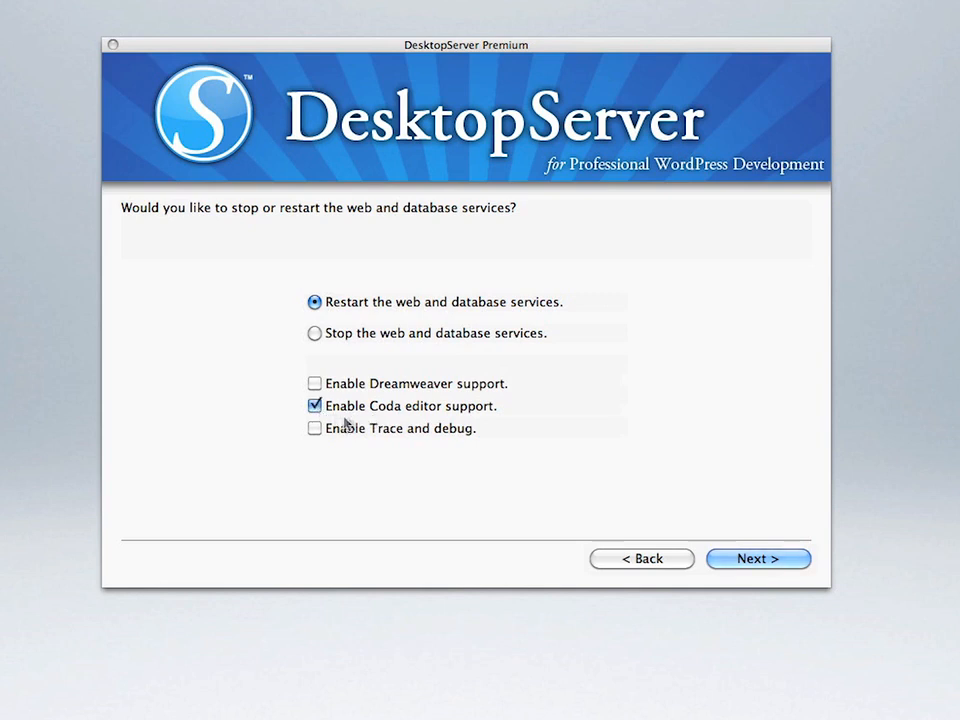
mouse_move(668, 512)
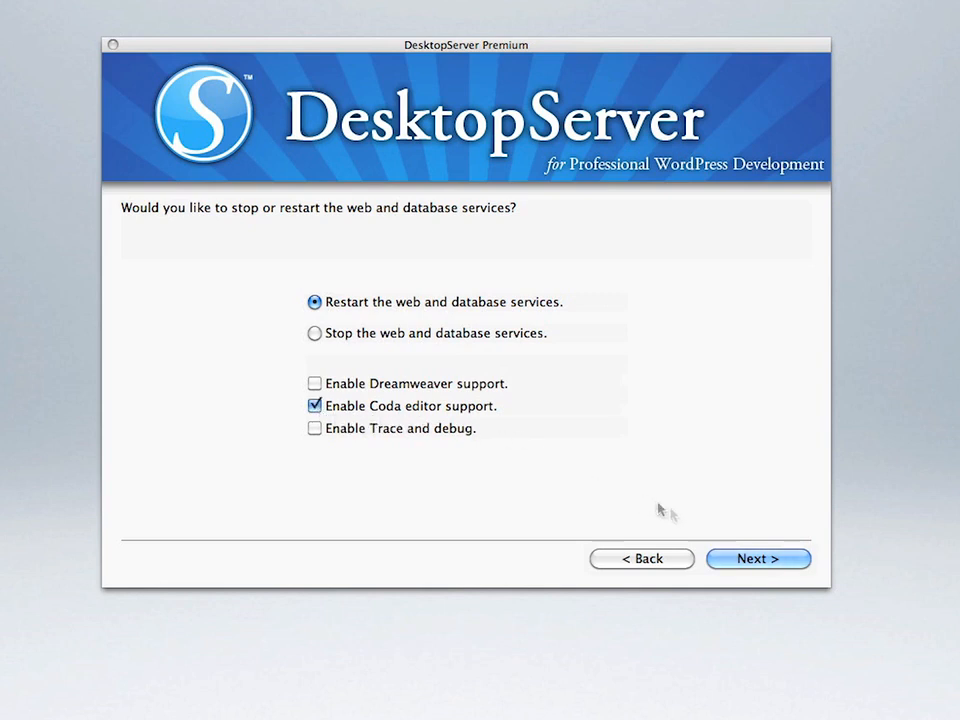
click(758, 558)
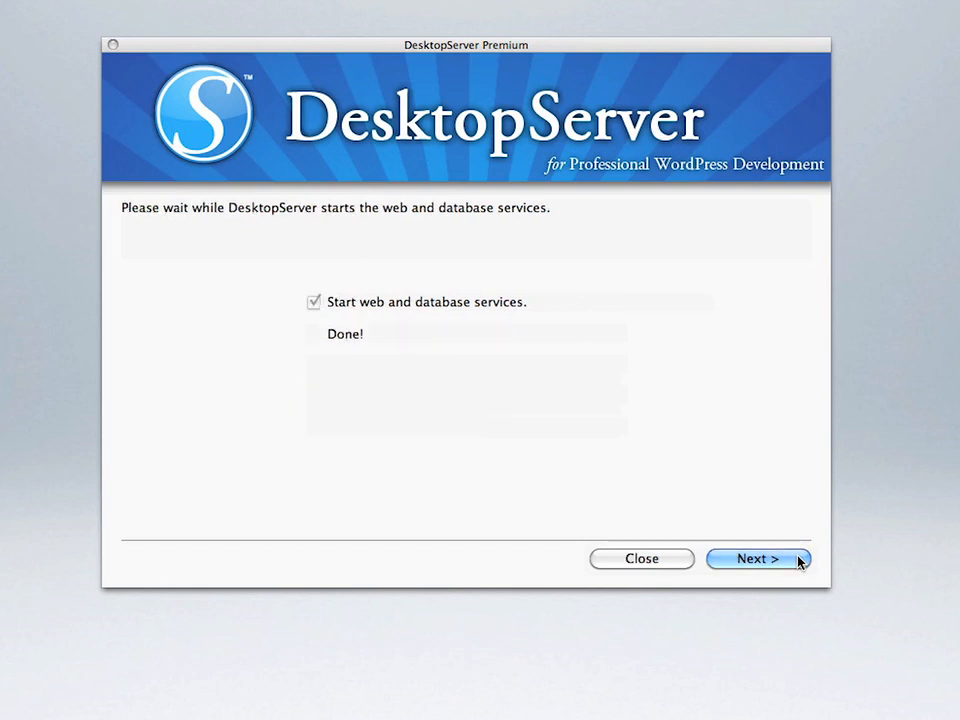
click(756, 558)
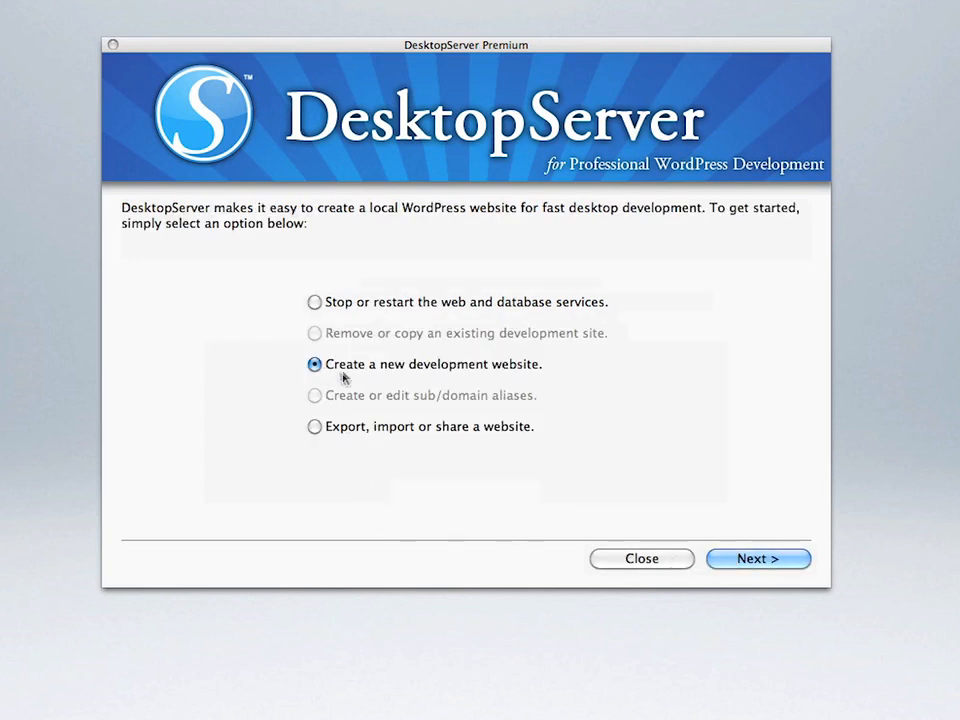
click(756, 558)
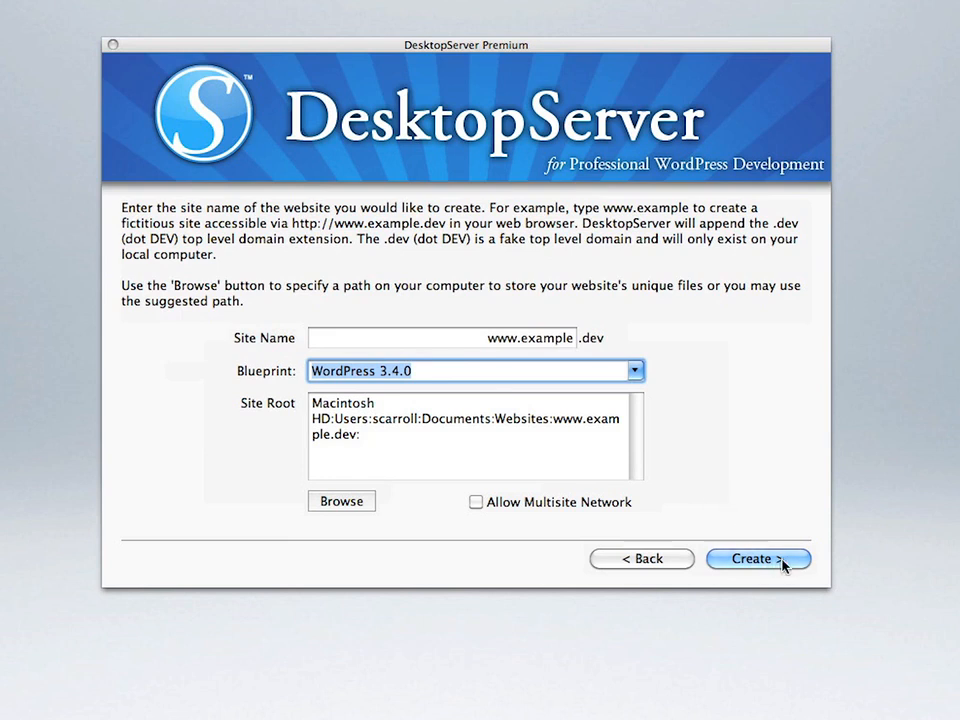
click(756, 558)
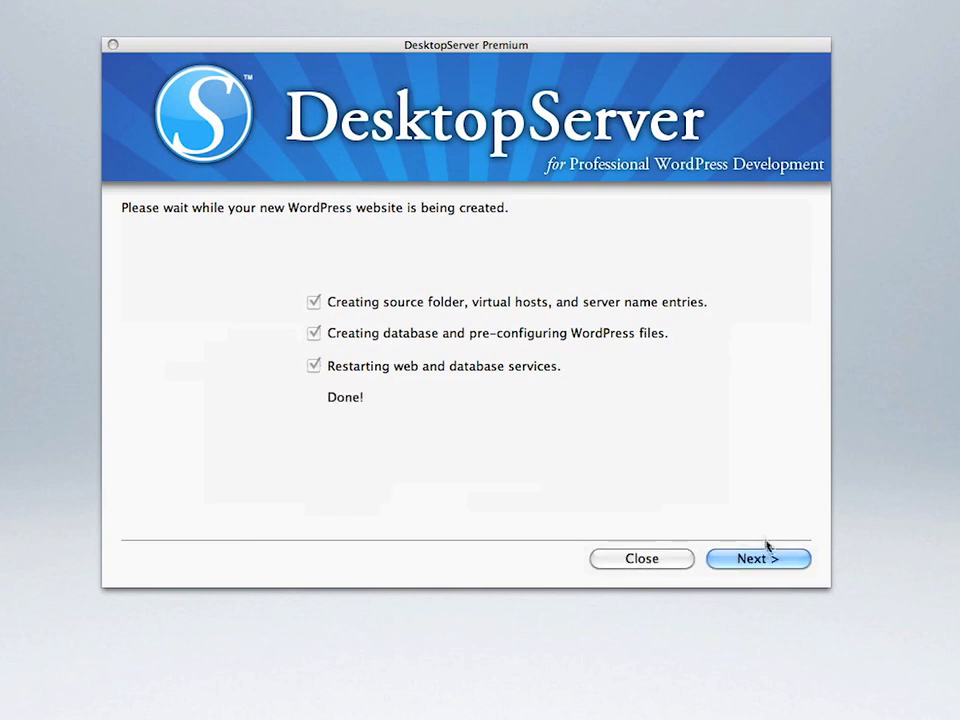
click(758, 558)
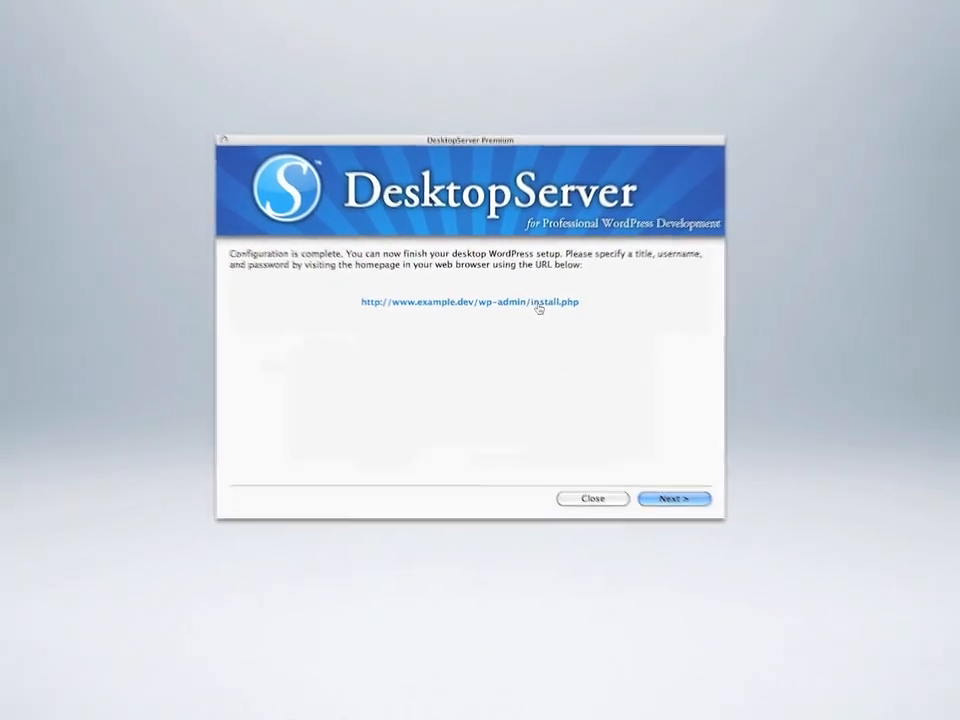
click(468, 300)
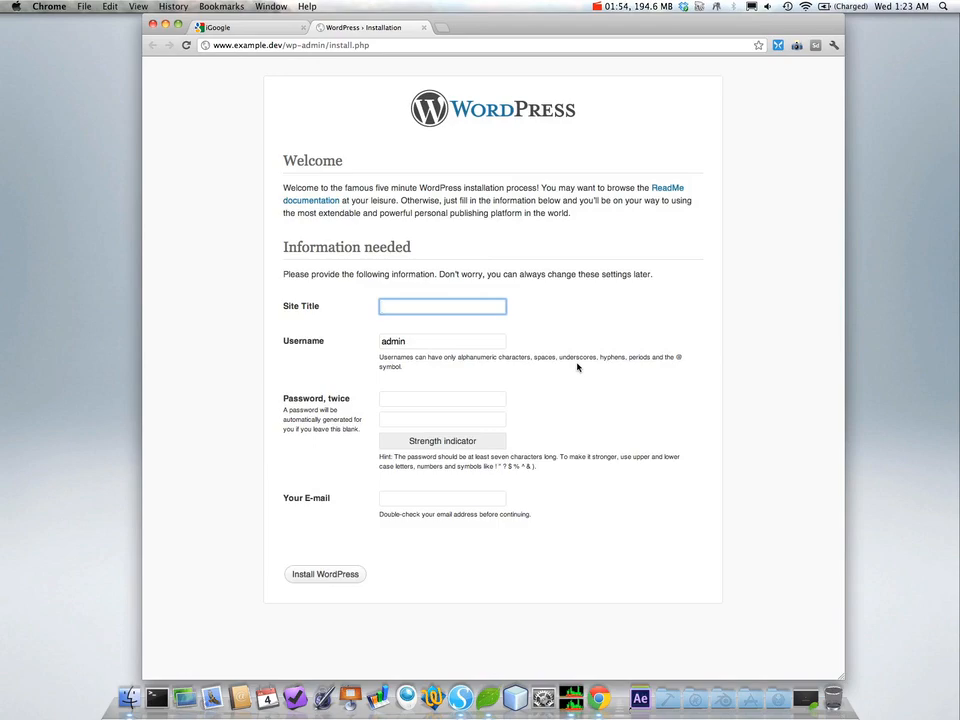
click(442, 306)
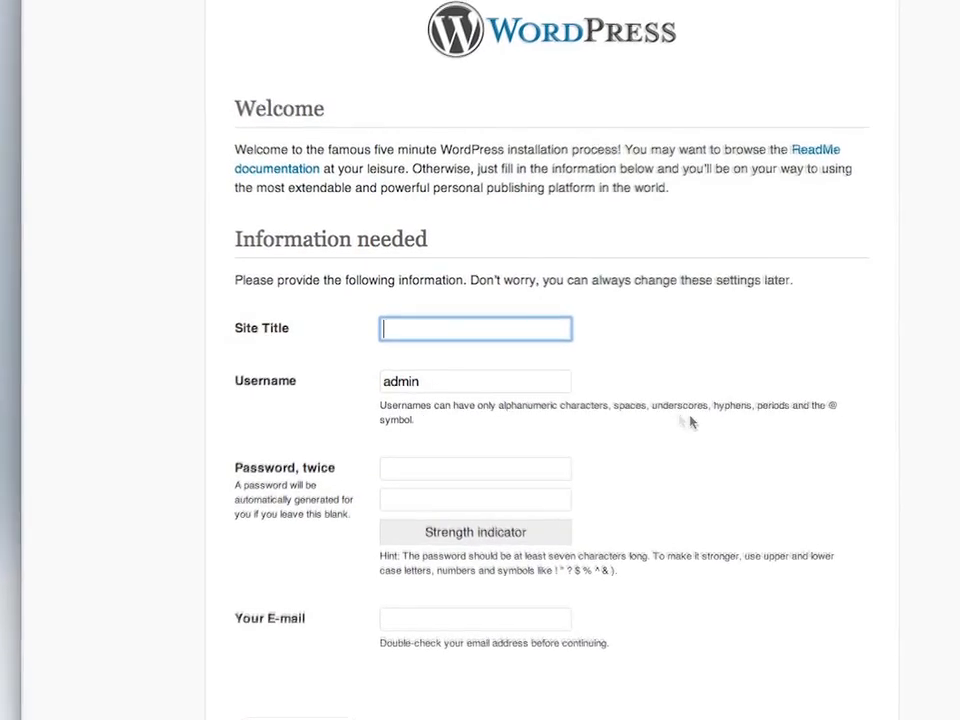
text(Example)
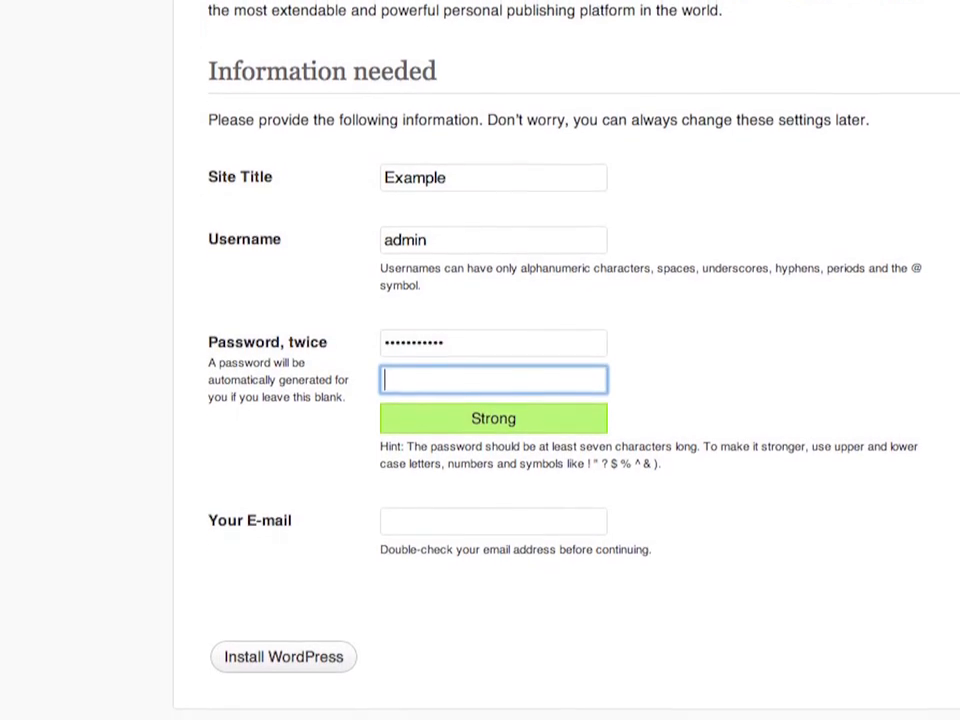
text(••••••••••)
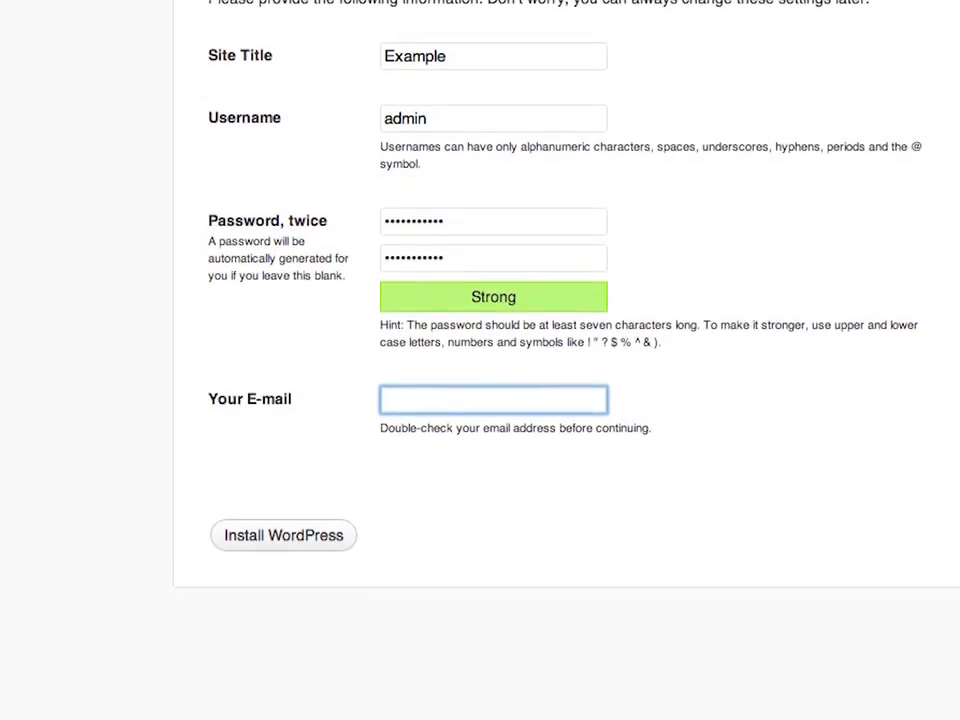
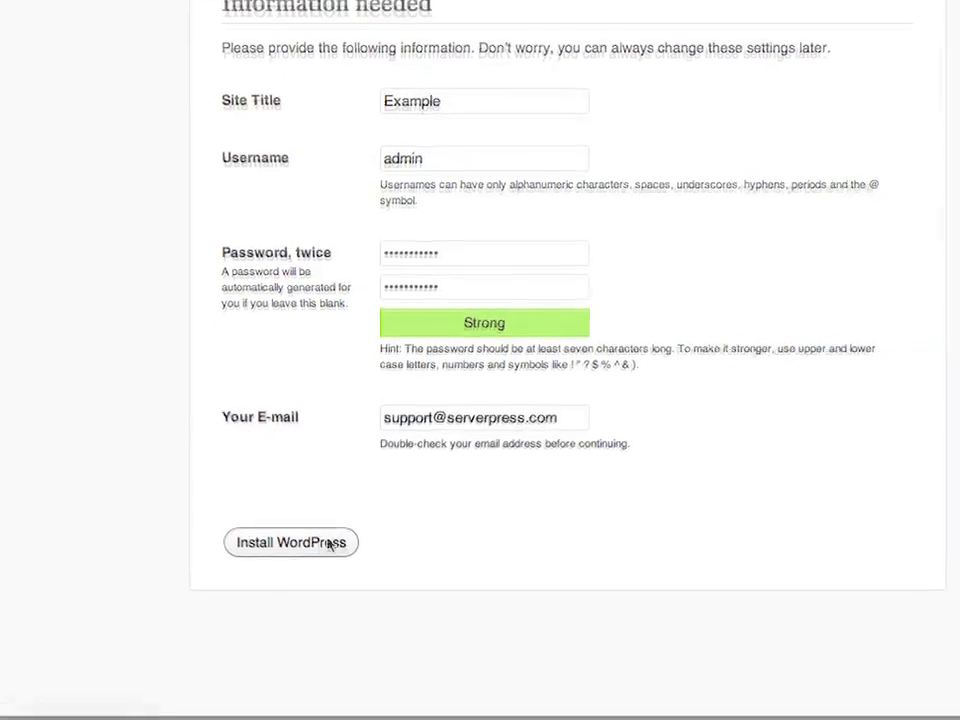
click(290, 542)
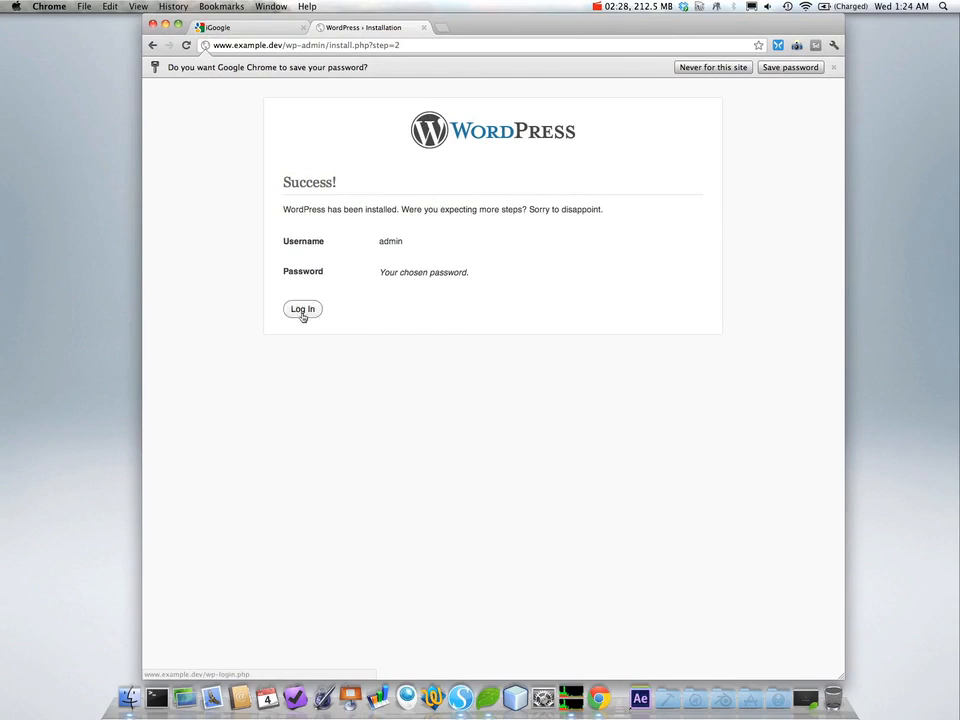
- View the Example site's front page with its Hello world! post, then switch to Coda 2
click(304, 308)
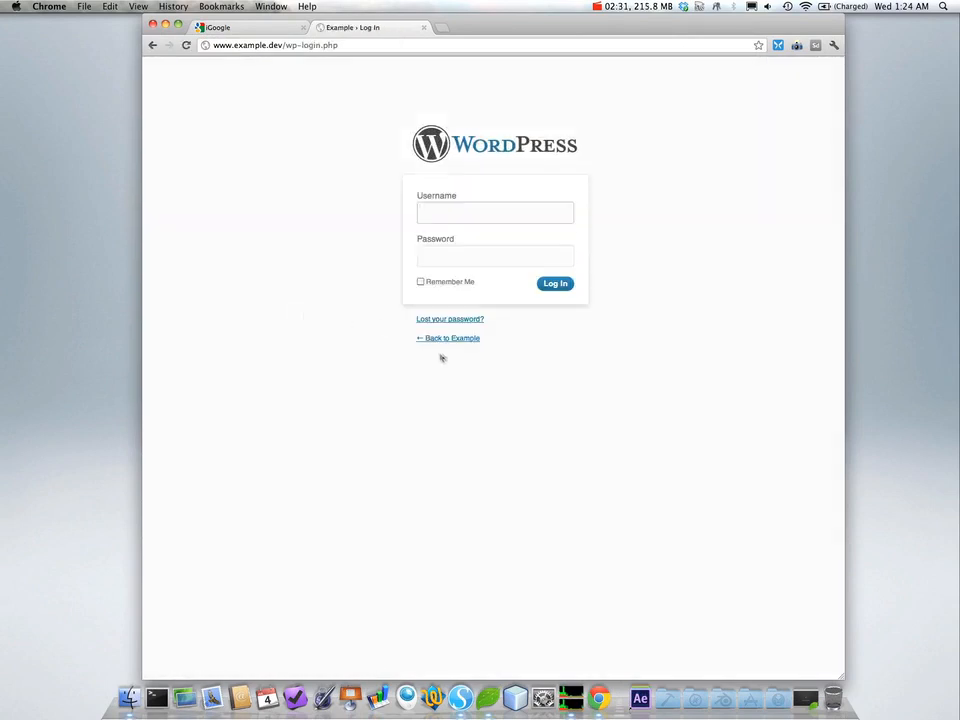
click(448, 338)
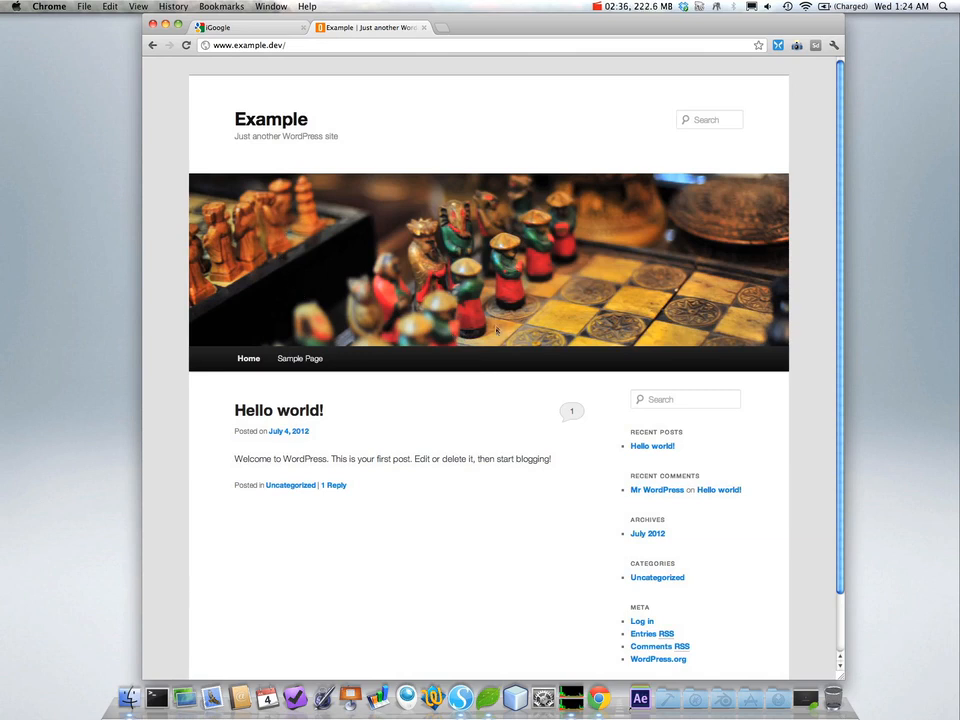
mouse_move(496, 400)
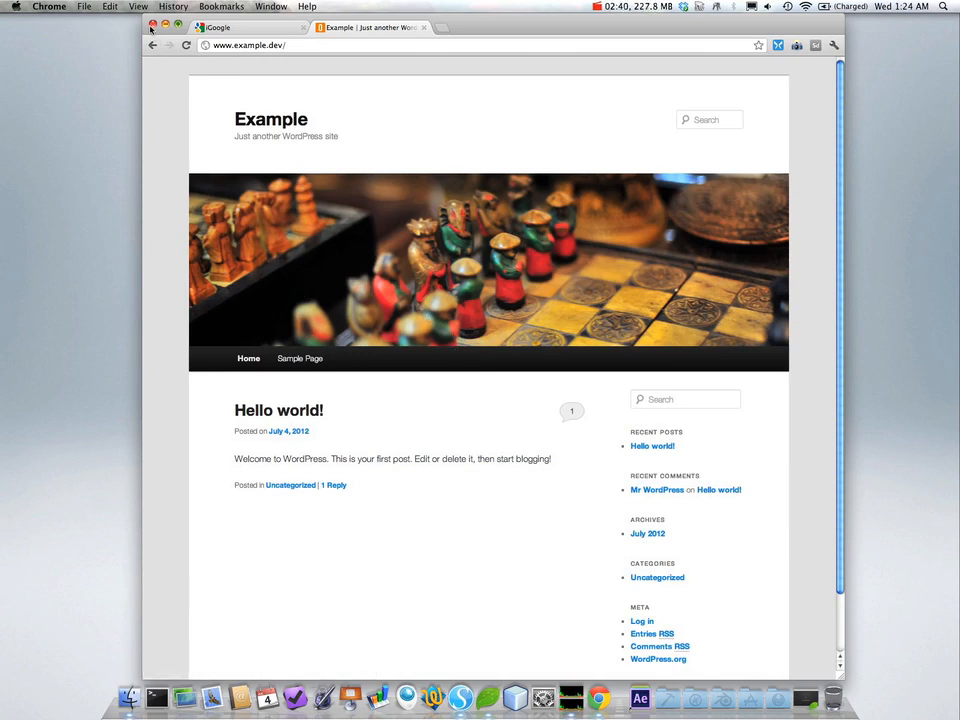
click(152, 26)
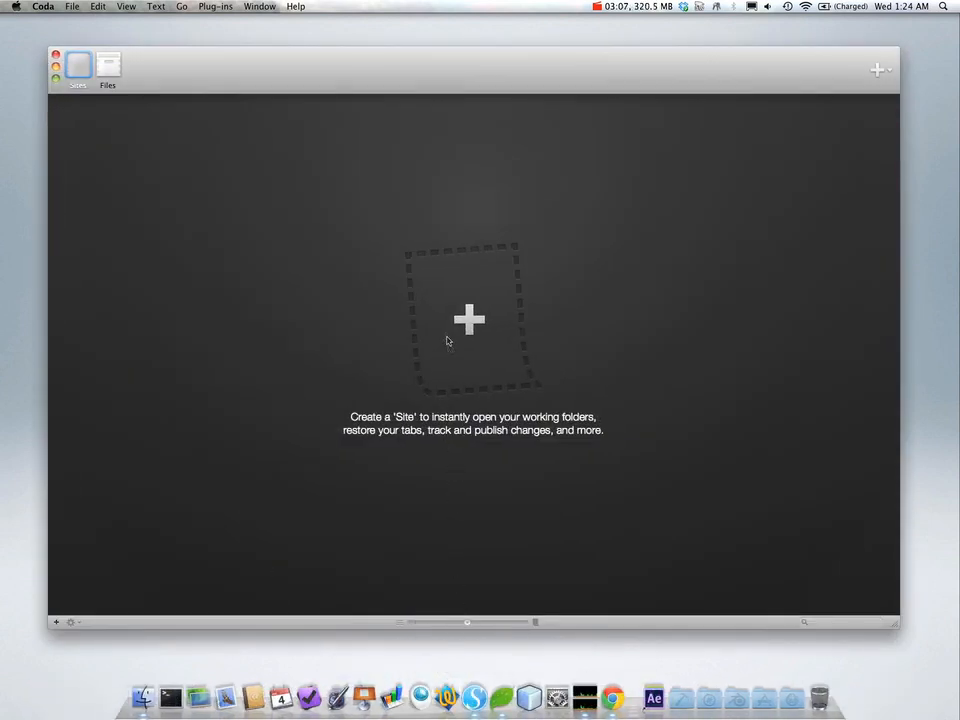
mouse_move(456, 334)
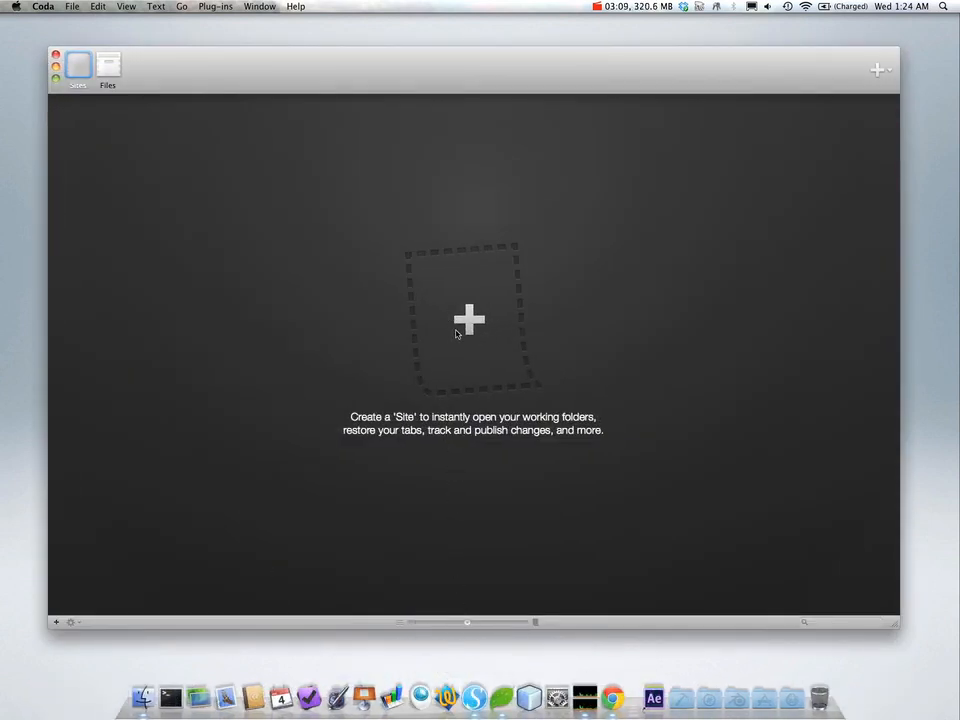
mouse_move(58, 632)
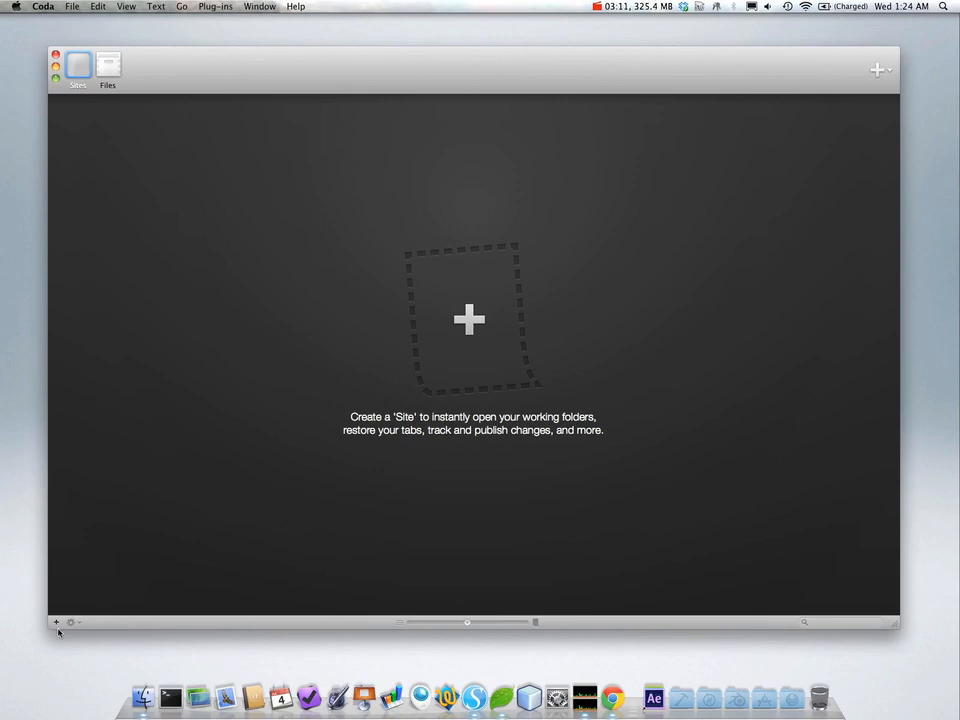
click(468, 320)
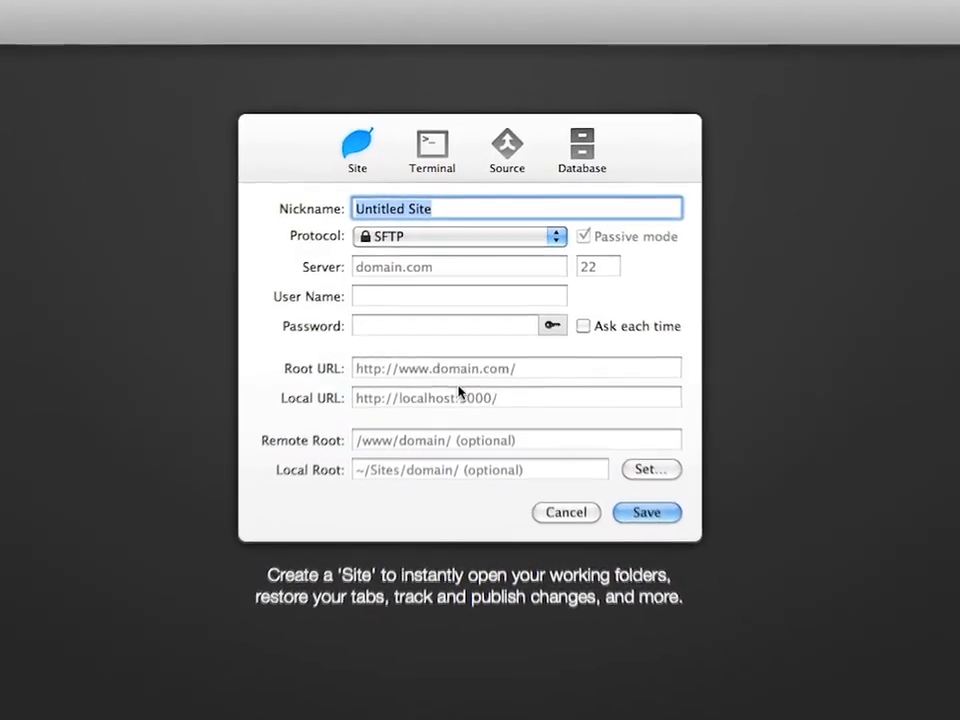
text(www.exampl)
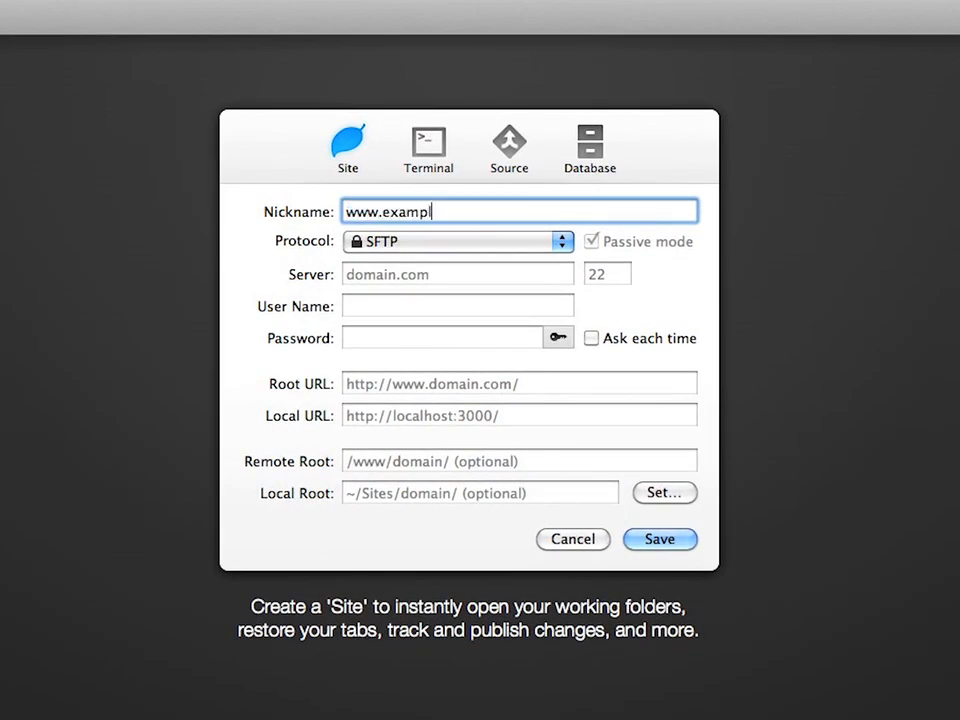
text(e.dev)
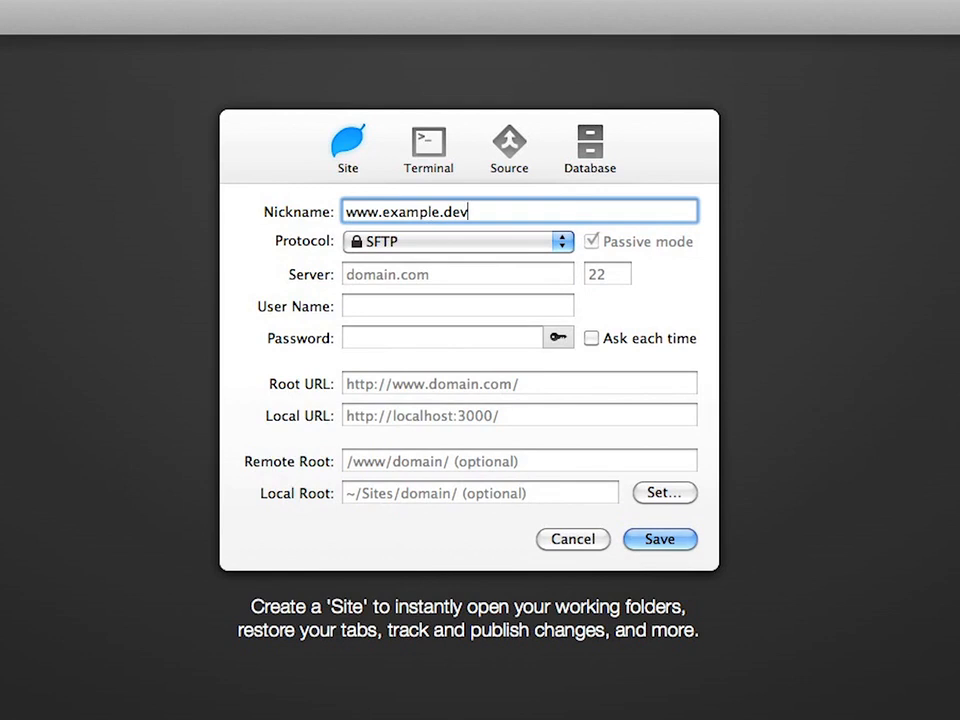
click(520, 414)
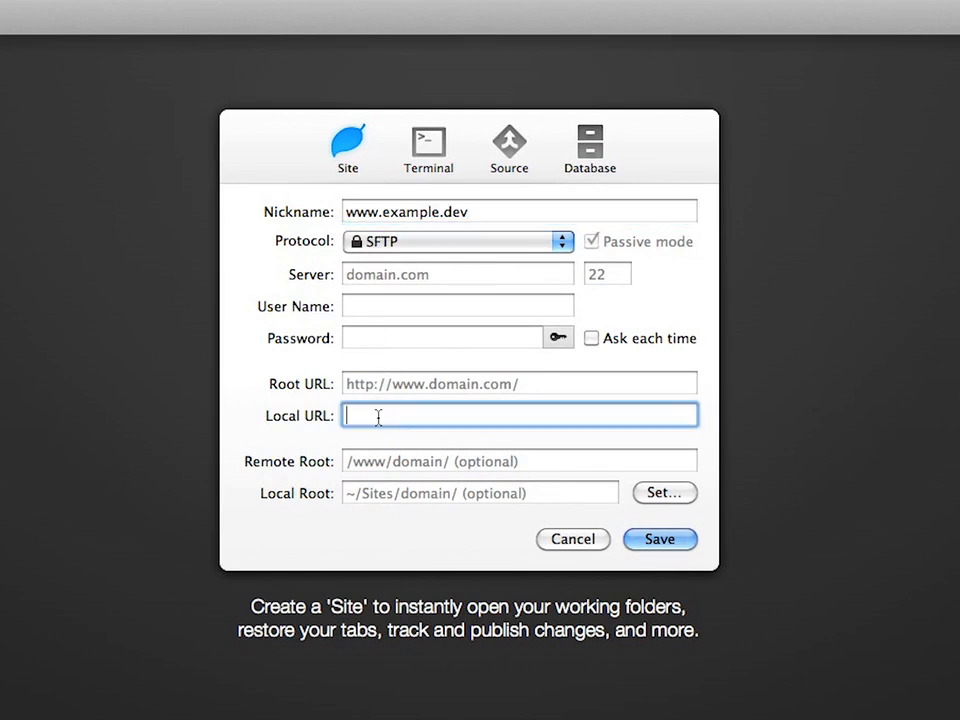
text(http://)
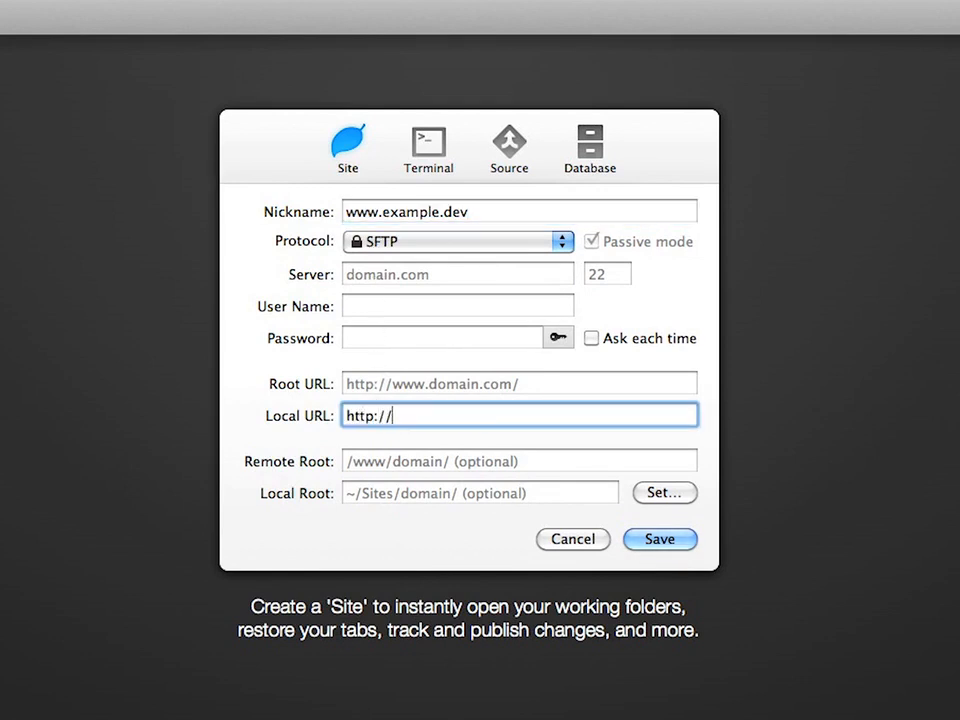
text(www.example.dev)
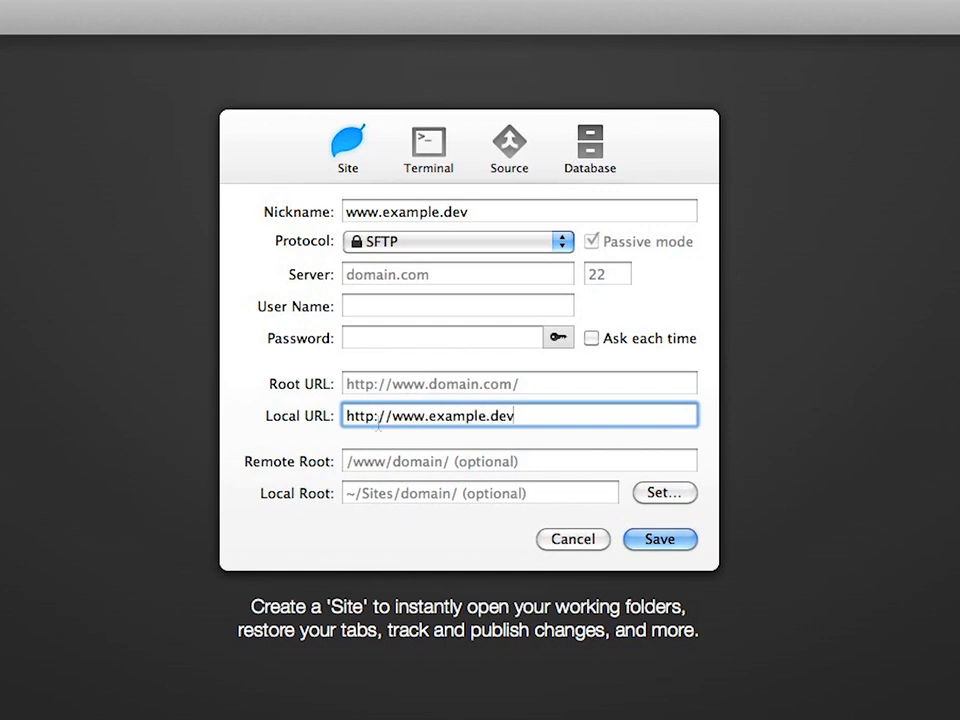
click(480, 492)
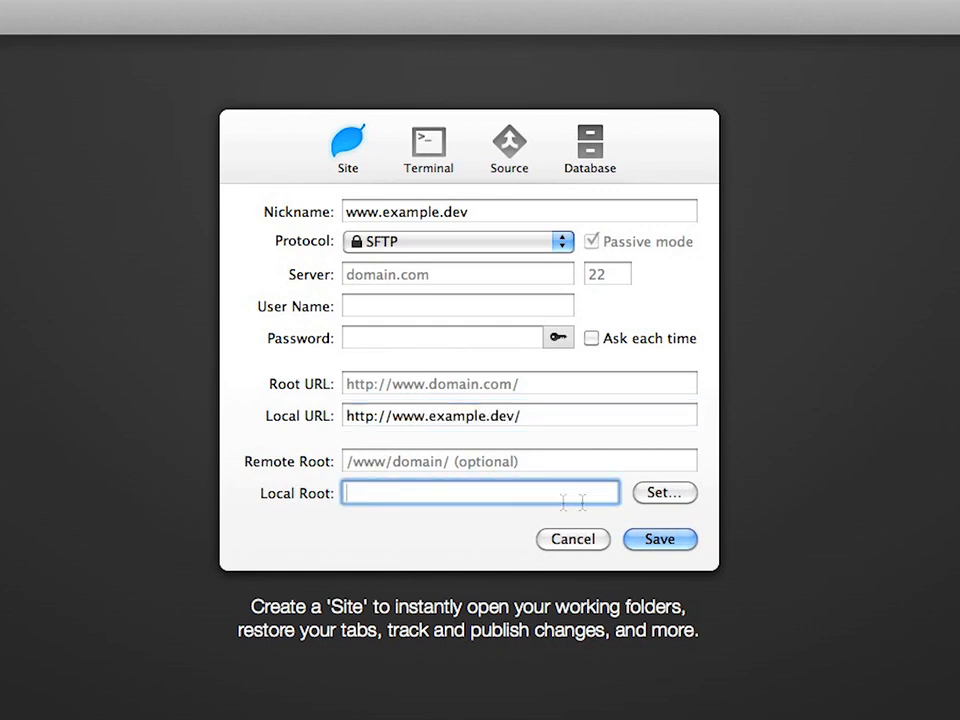
click(664, 492)
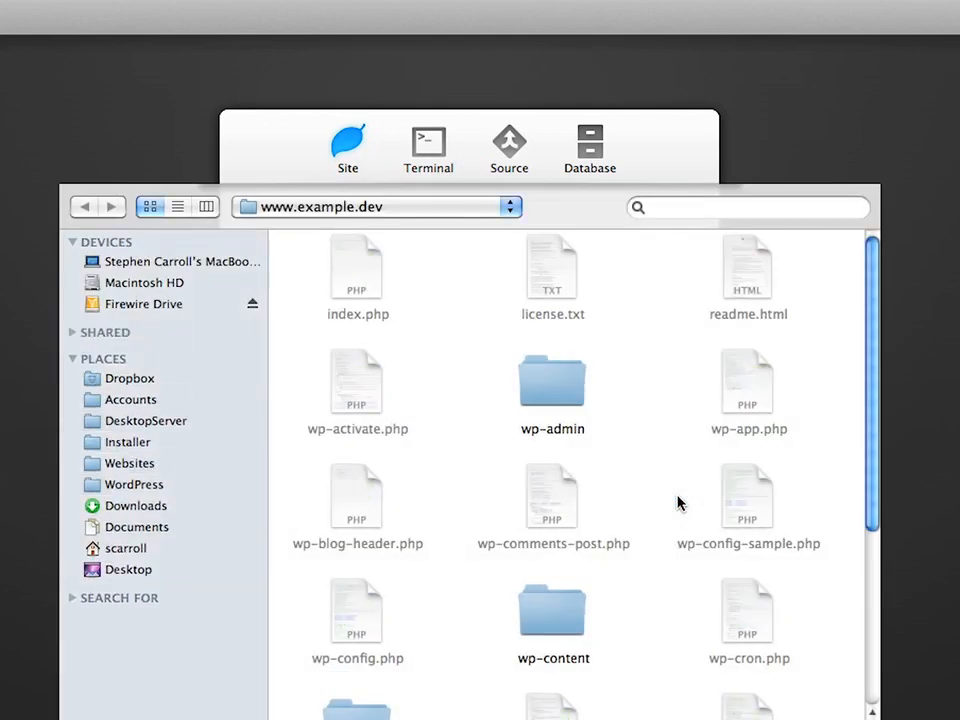
mouse_move(364, 222)
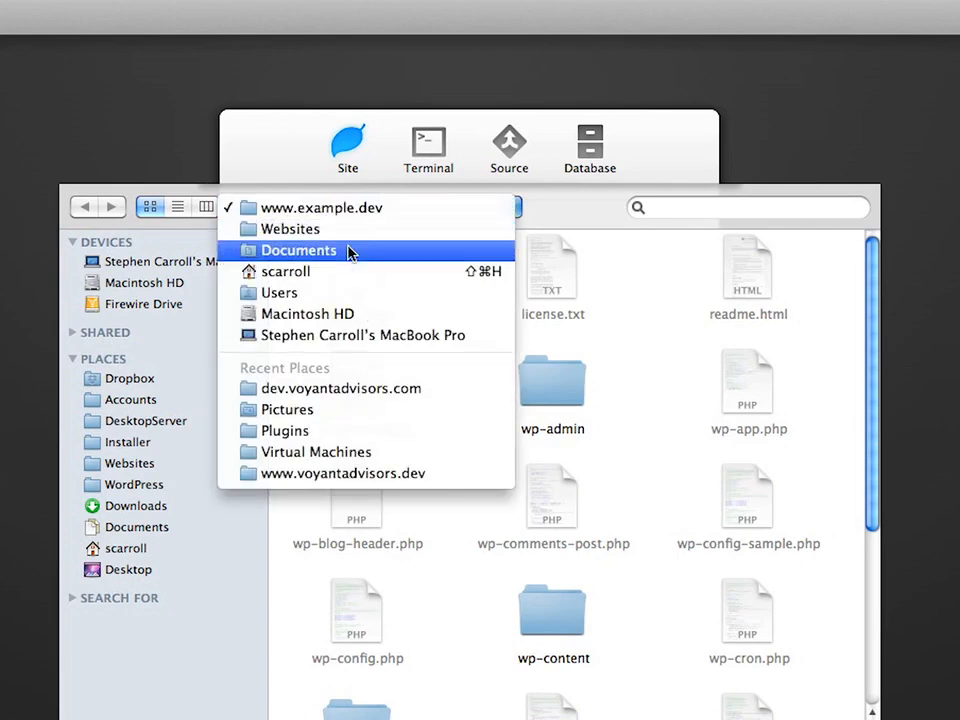
mouse_move(370, 206)
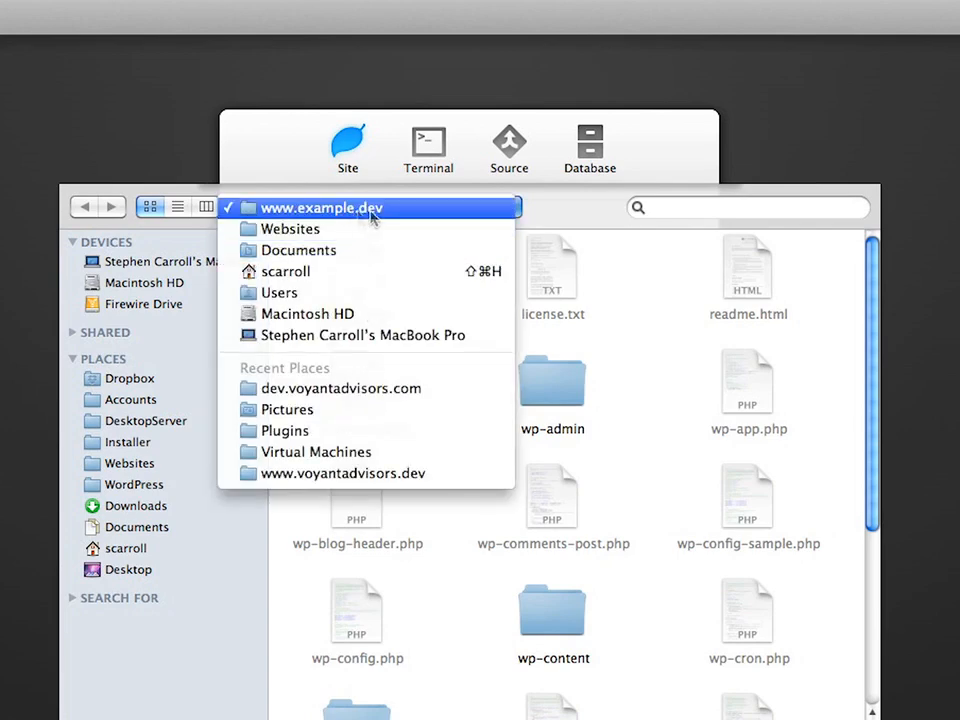
click(320, 206)
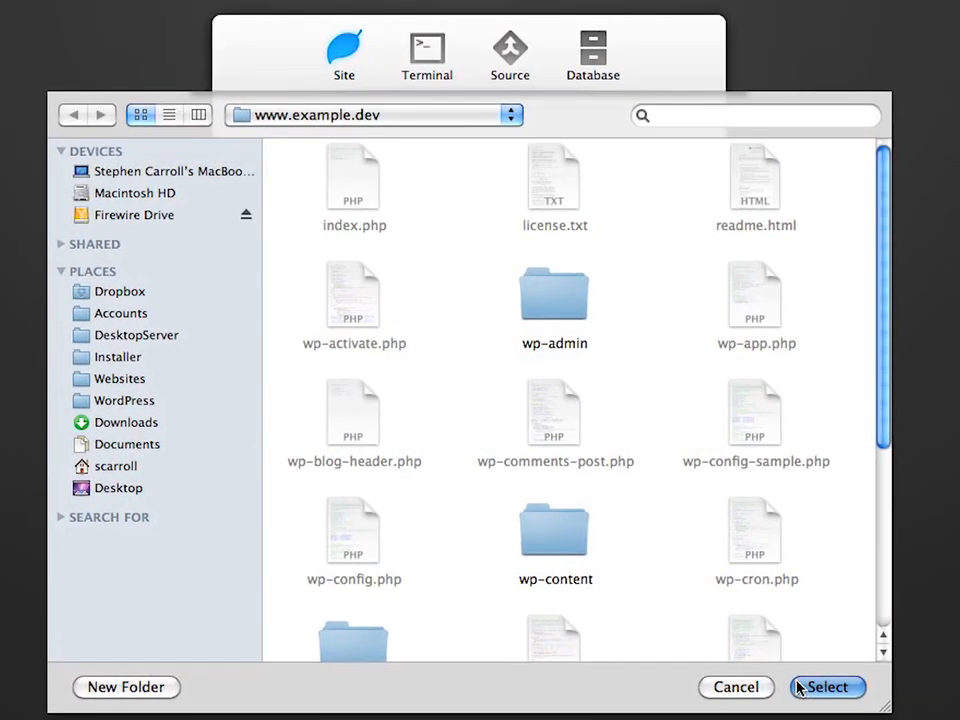
click(828, 688)
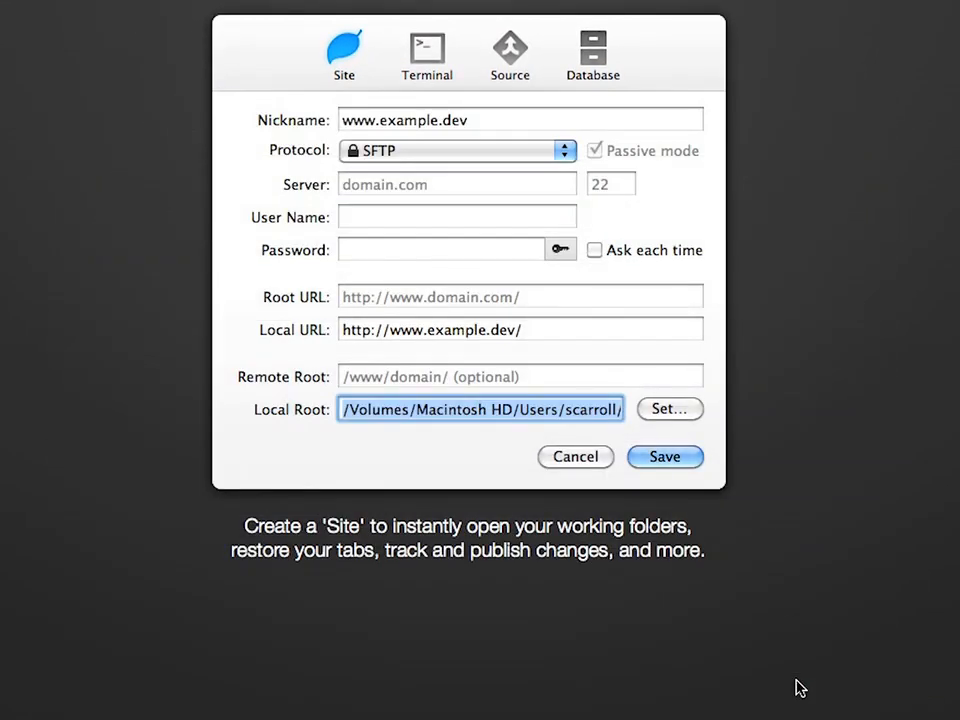
mouse_move(638, 440)
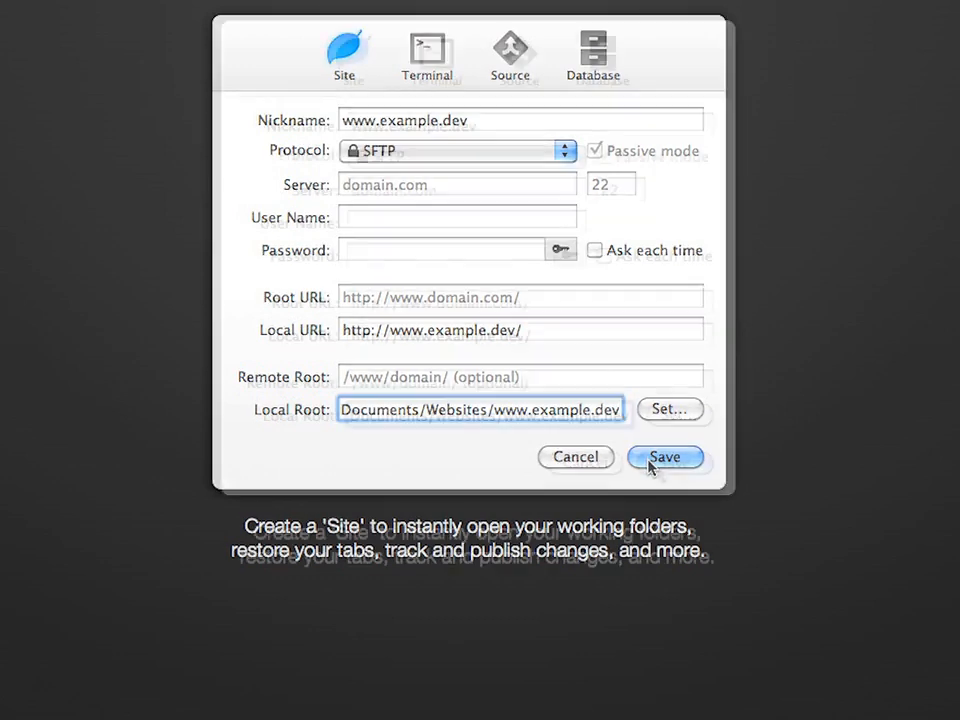
click(664, 456)
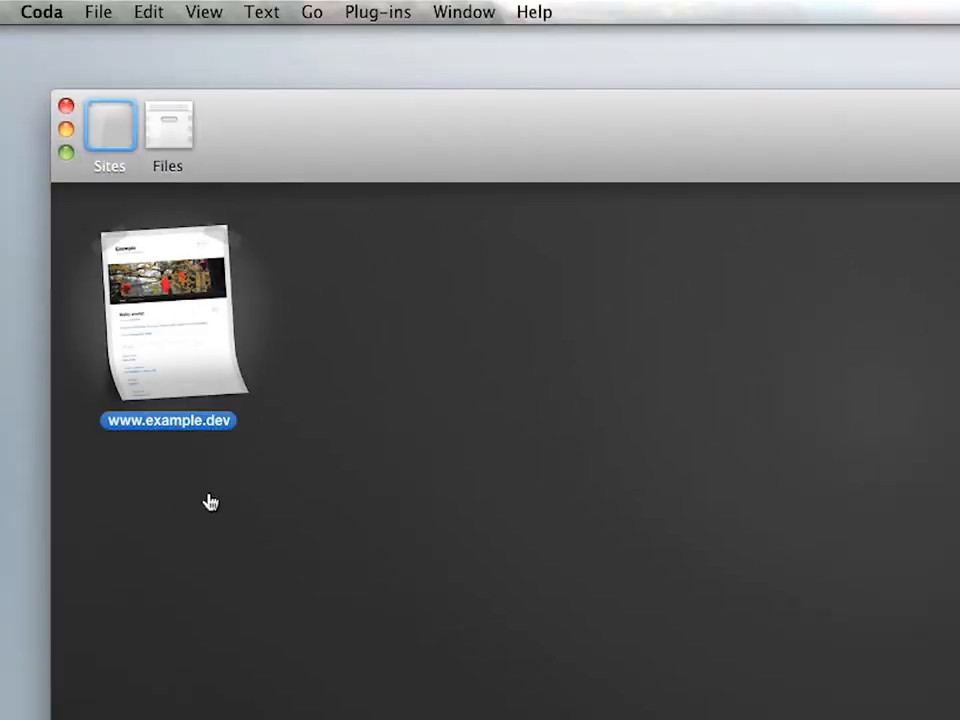
mouse_move(168, 320)
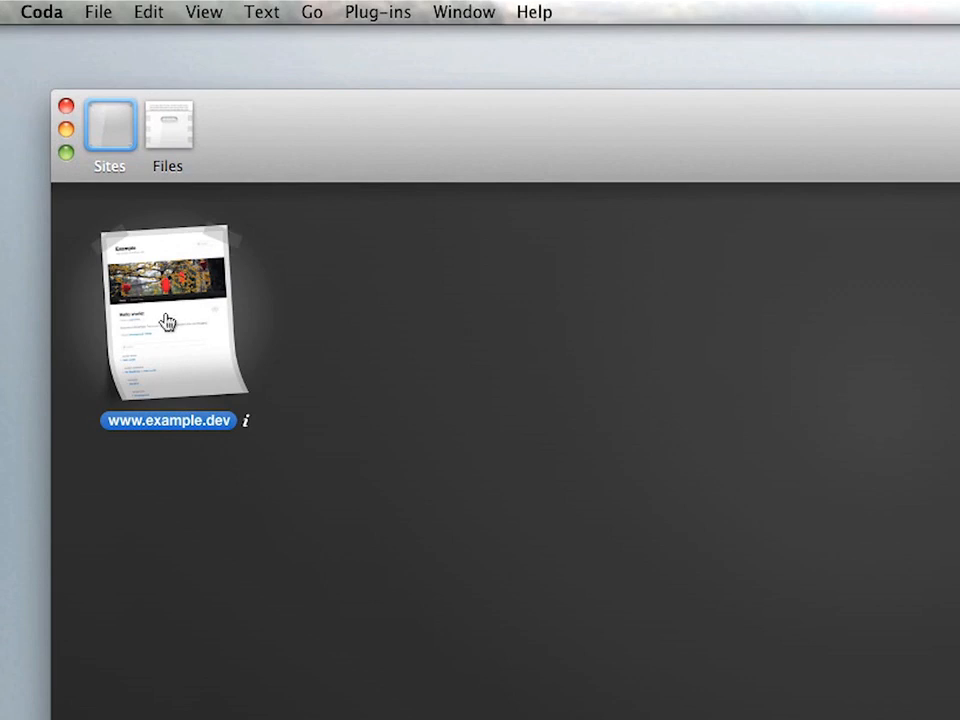
double_click(168, 310)
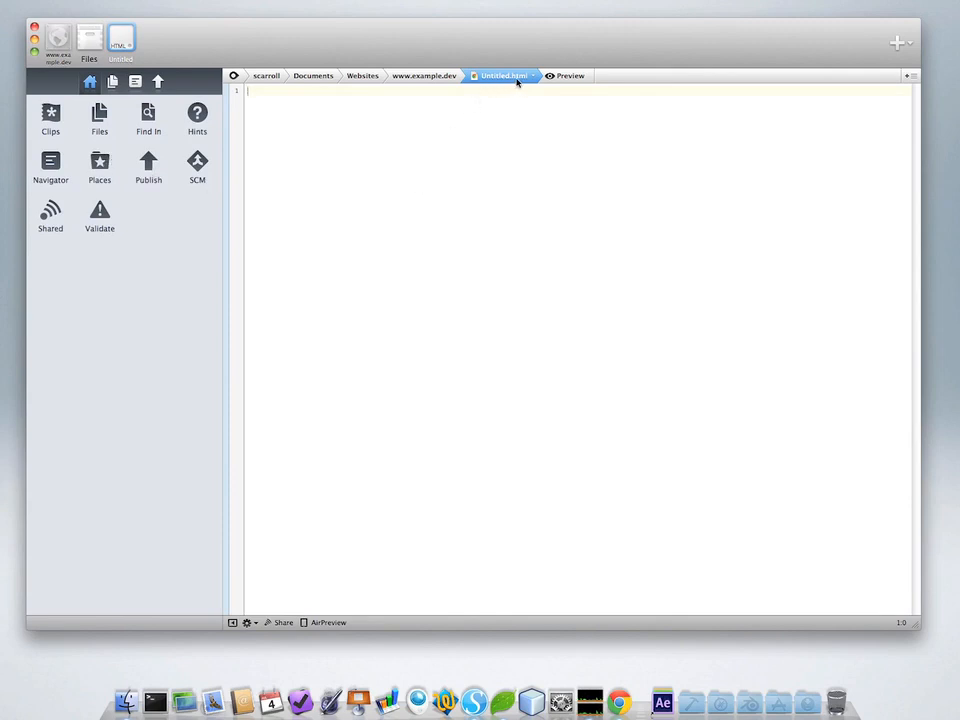
mouse_move(120, 38)
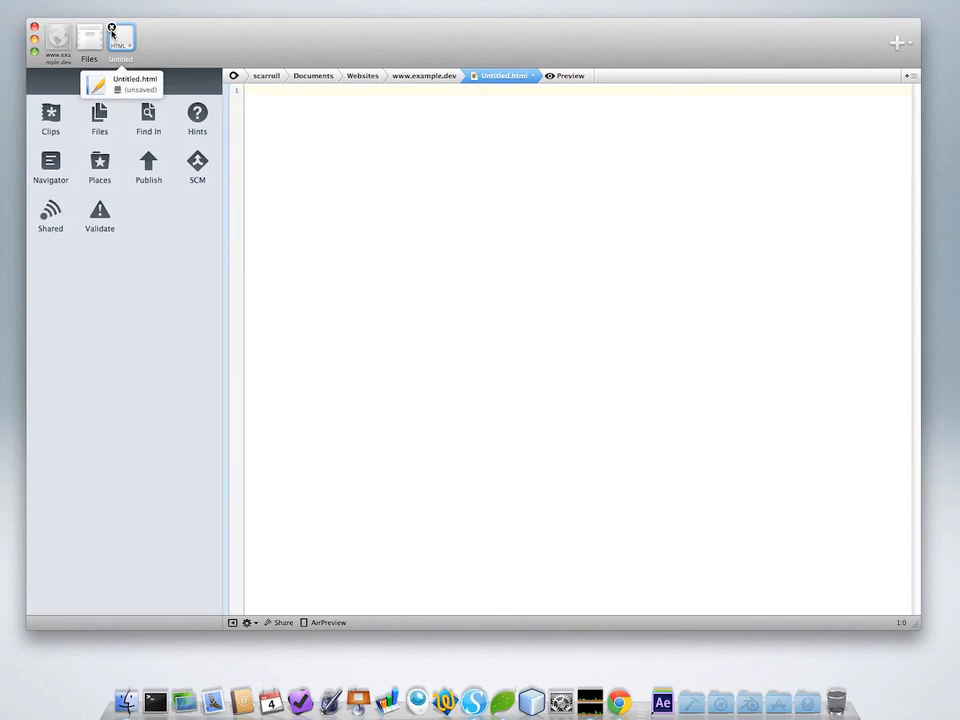
click(88, 40)
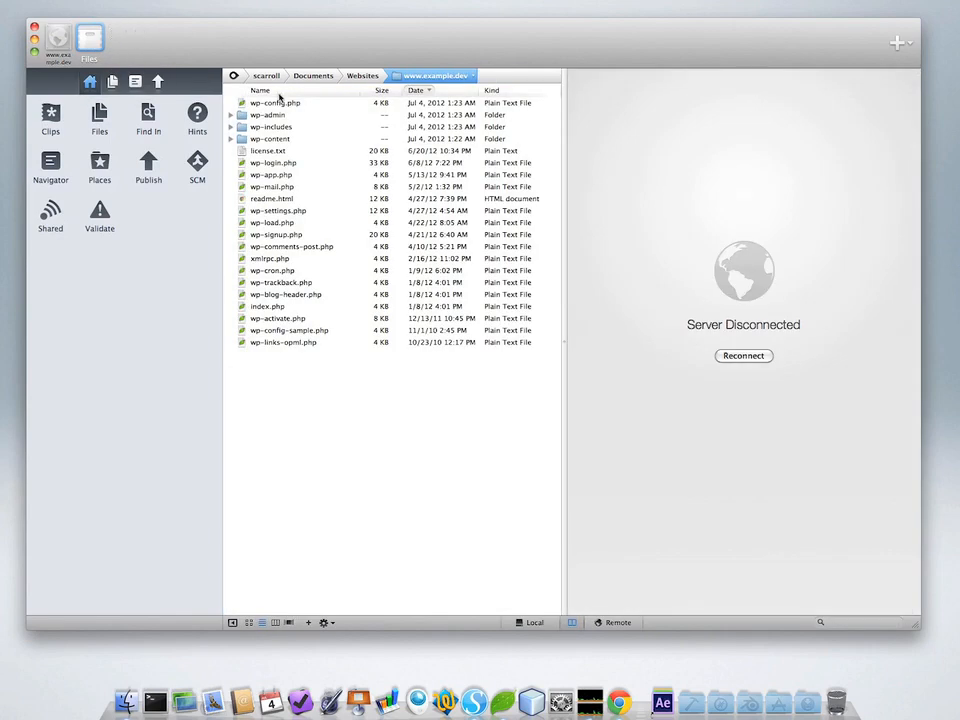
mouse_move(456, 598)
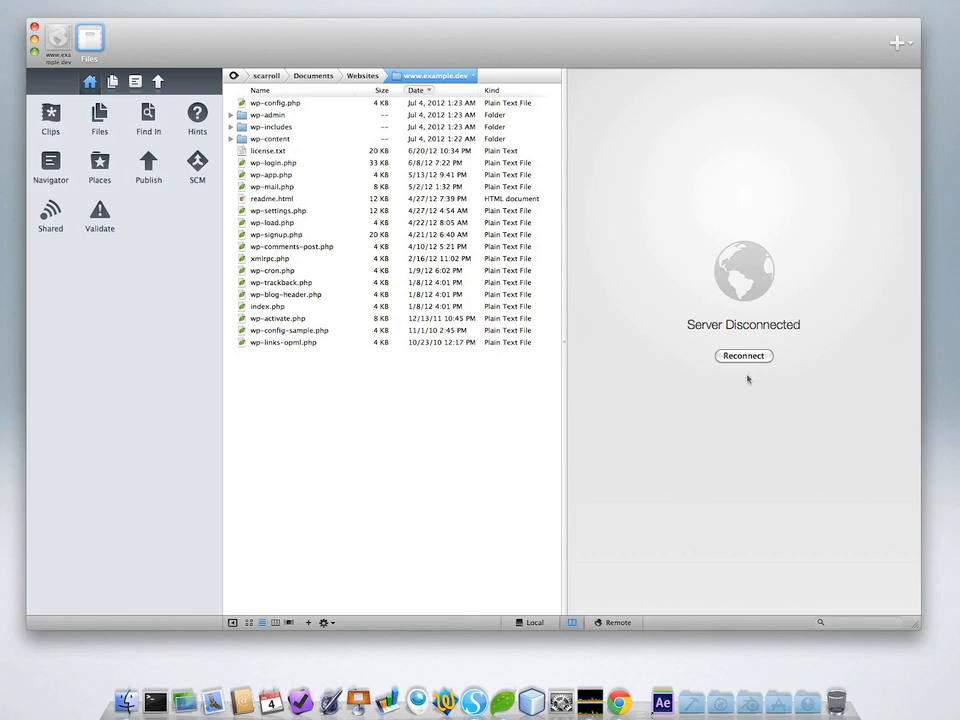
mouse_move(782, 336)
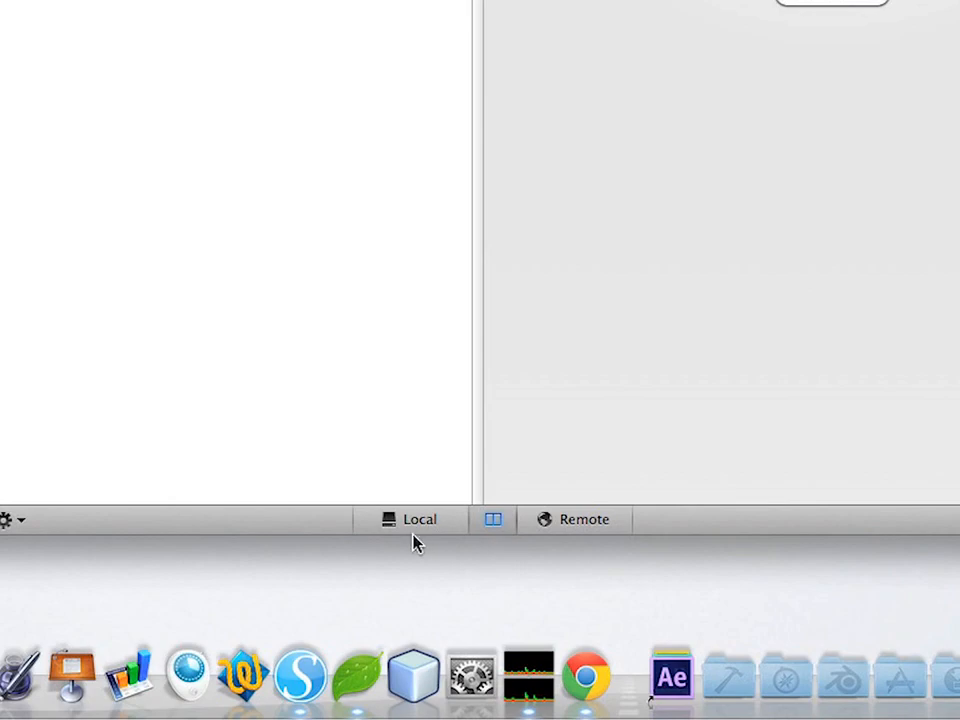
mouse_move(430, 532)
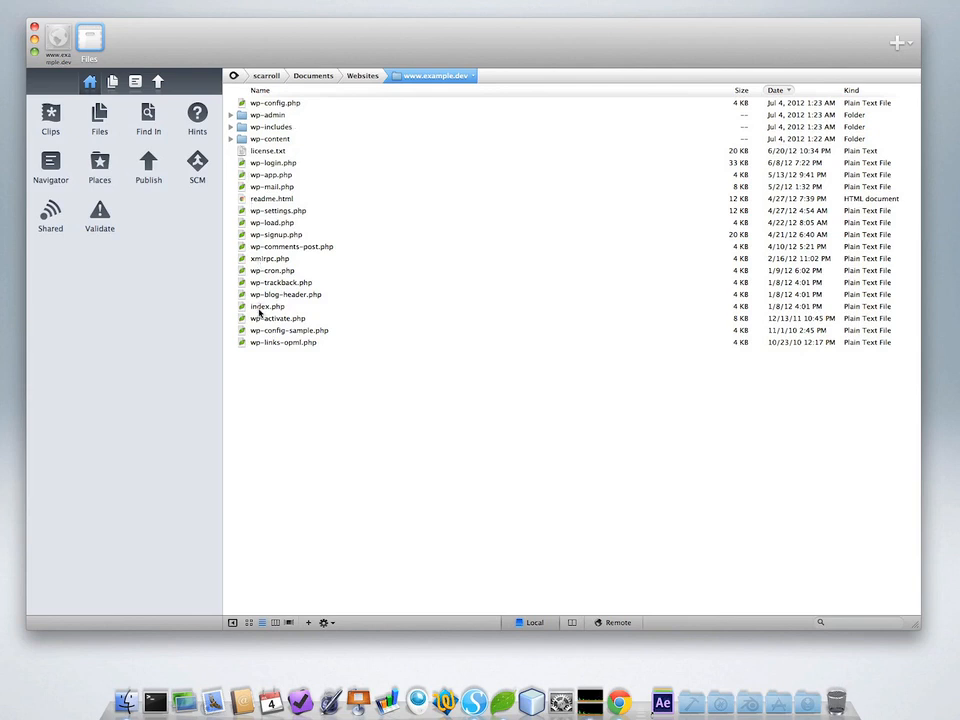
- Open the root index.php and preview the rendered Example WordPress homepage
click(268, 306)
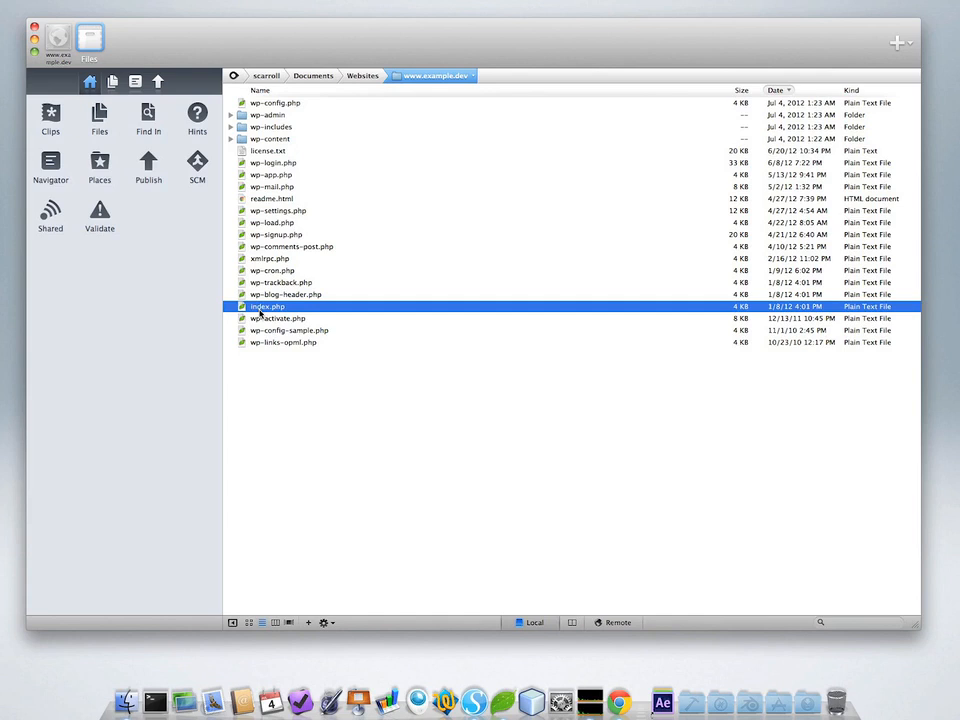
double_click(268, 306)
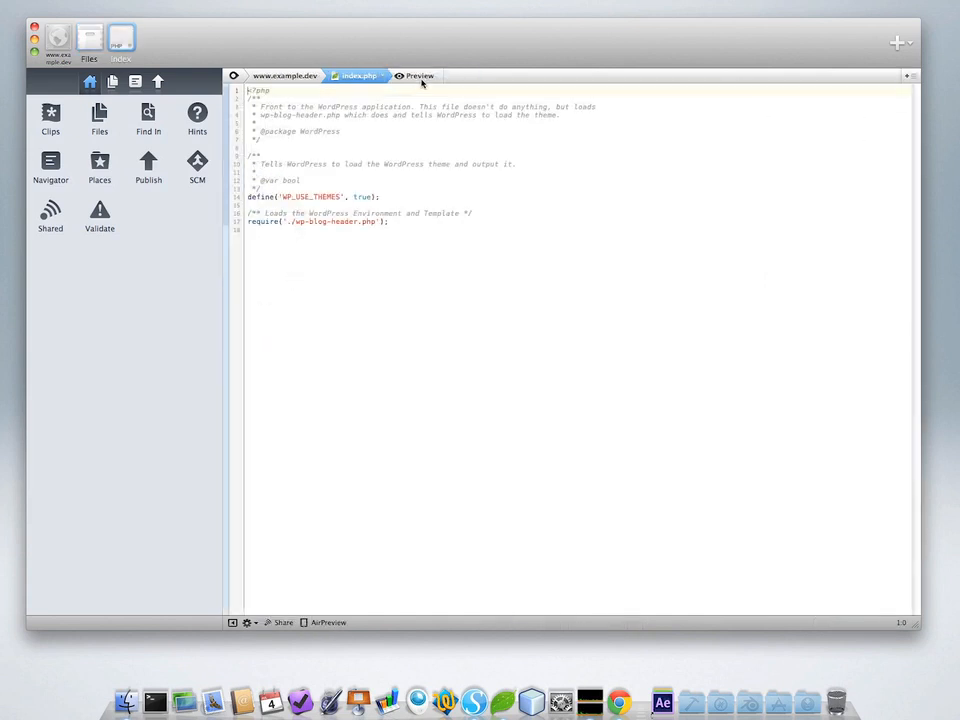
click(420, 76)
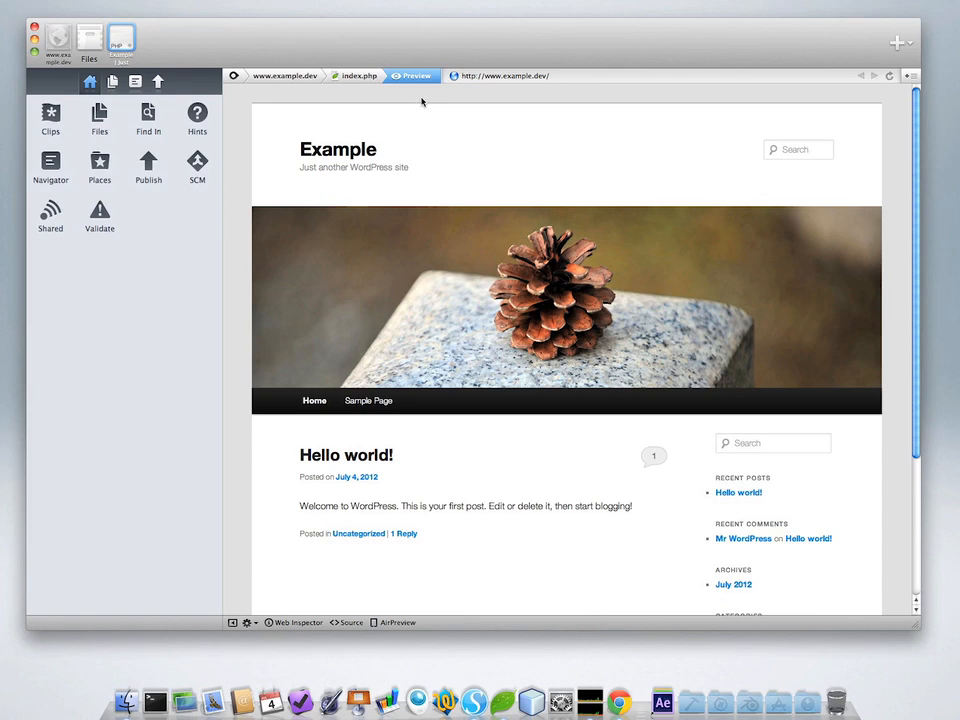
- Browse the file list into wp-content > themes > twentyeleven to reach index.php
click(88, 40)
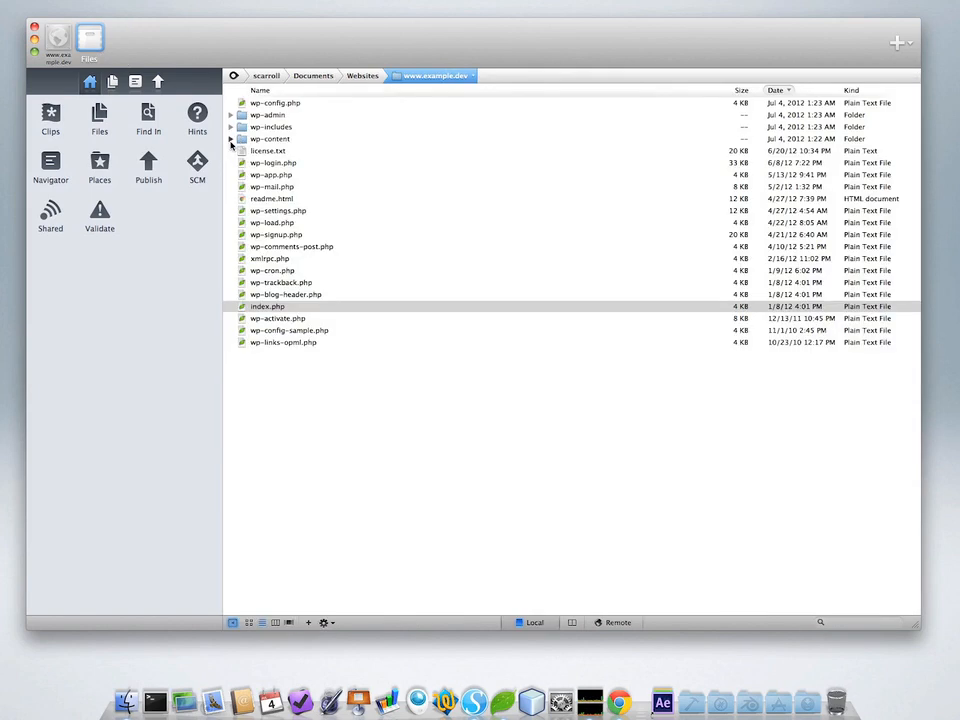
click(232, 138)
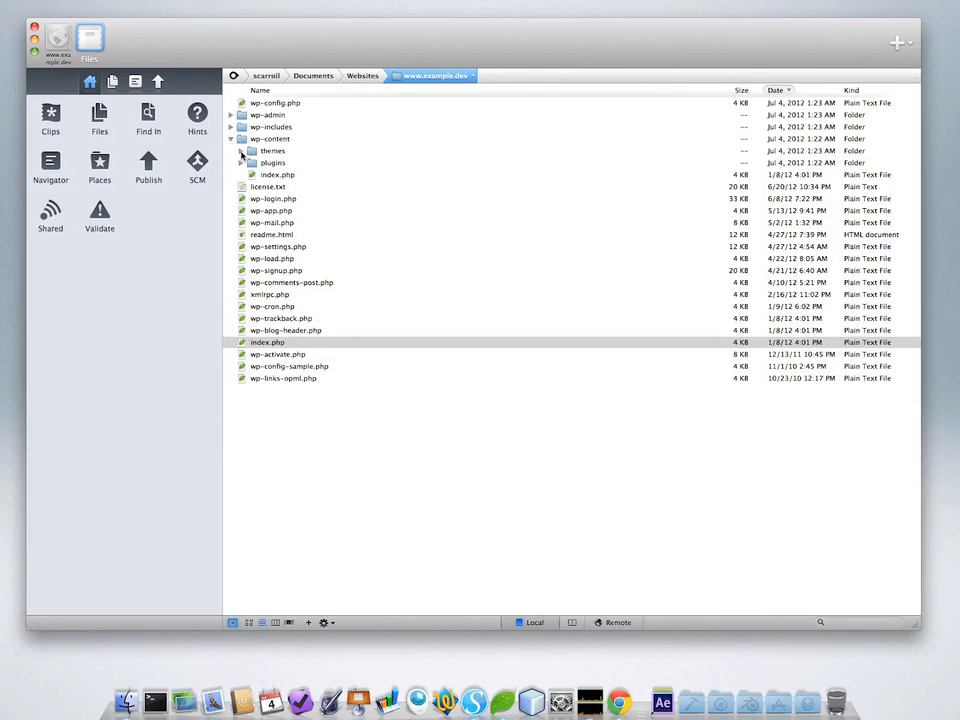
click(240, 150)
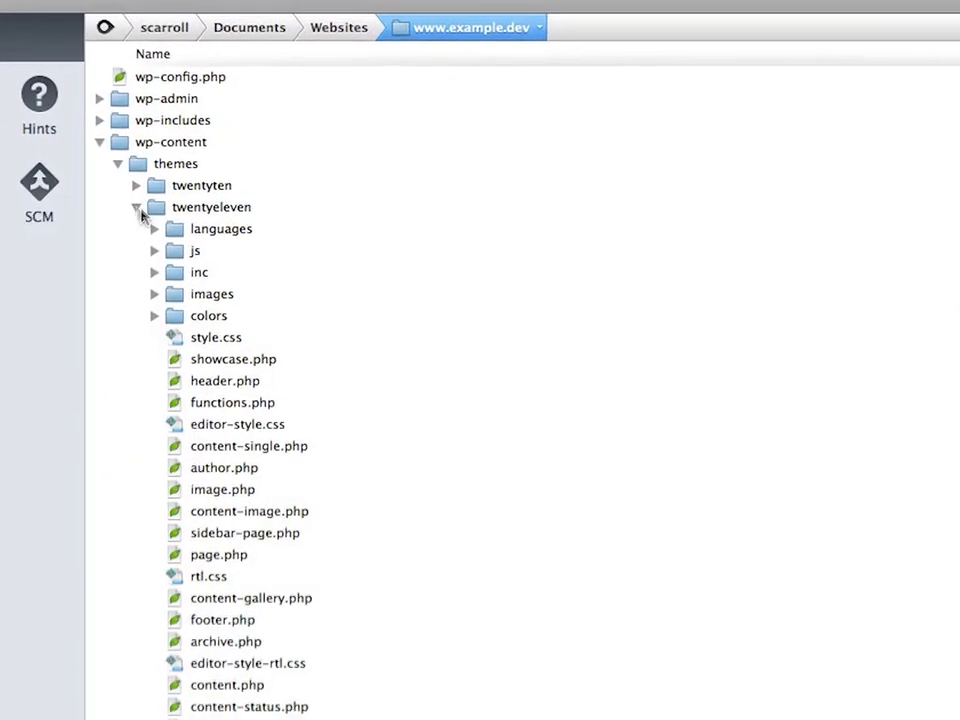
scroll(down, 3)
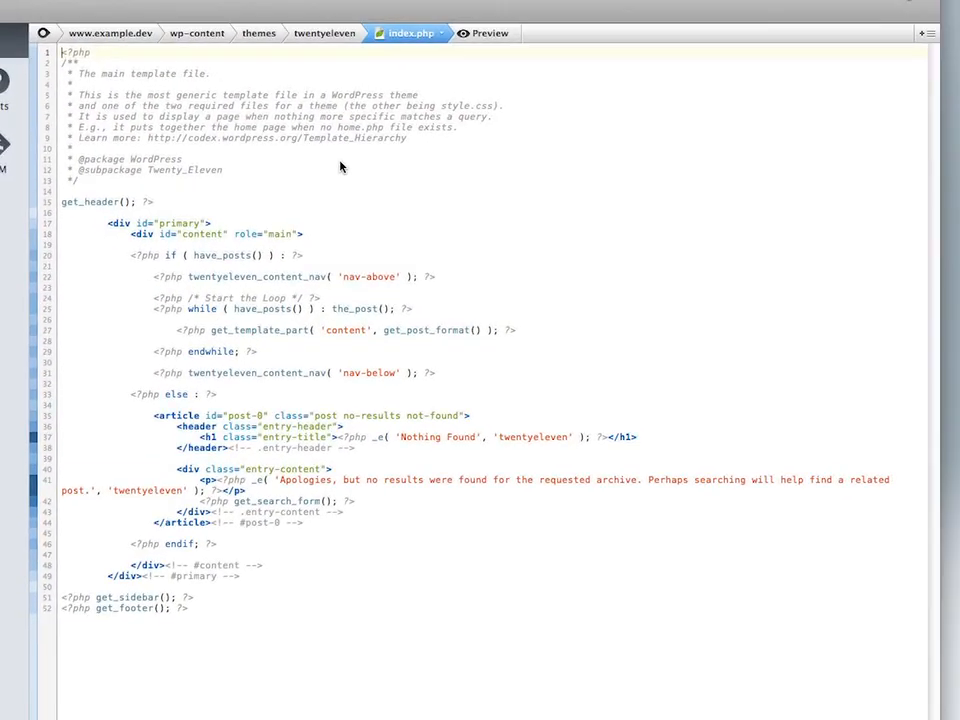
- Preview the index template, then switch to 404.php and preview it as a not-found page
click(486, 32)
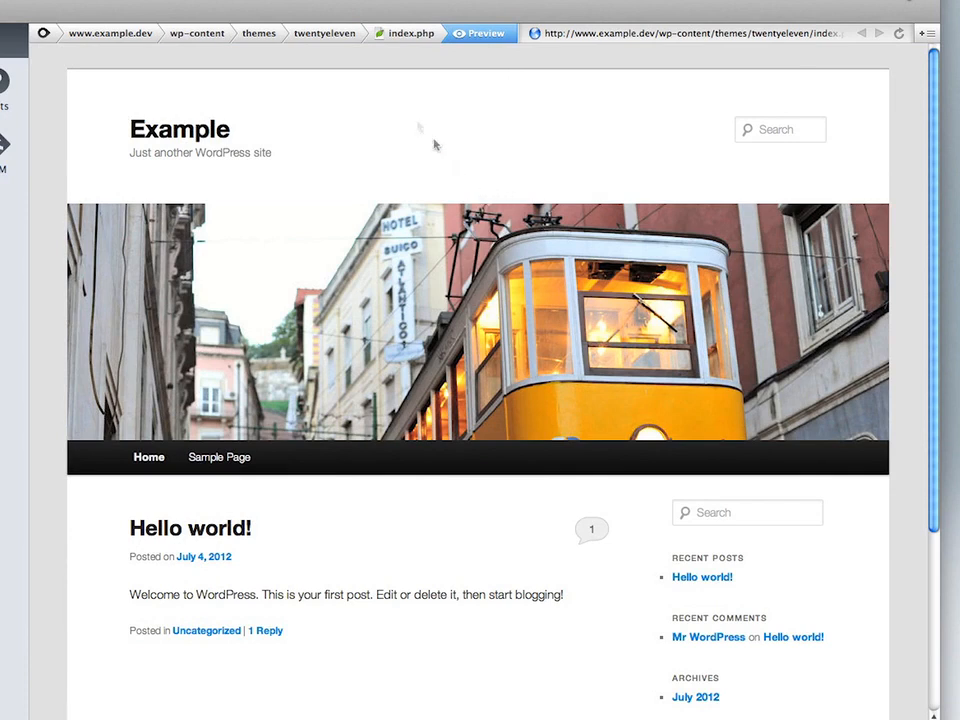
click(324, 32)
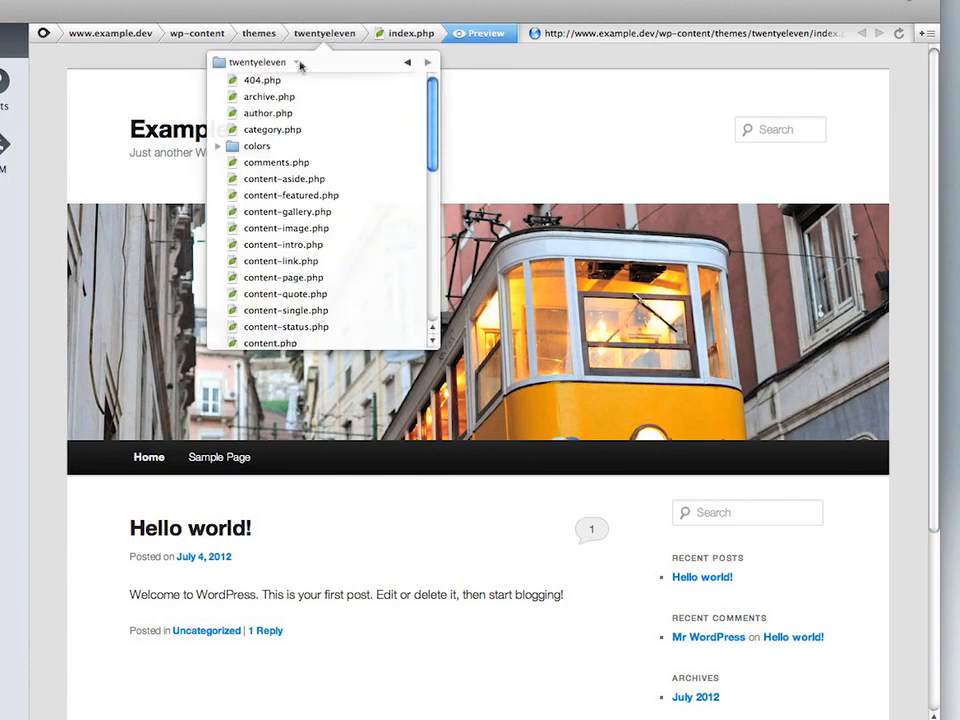
click(262, 80)
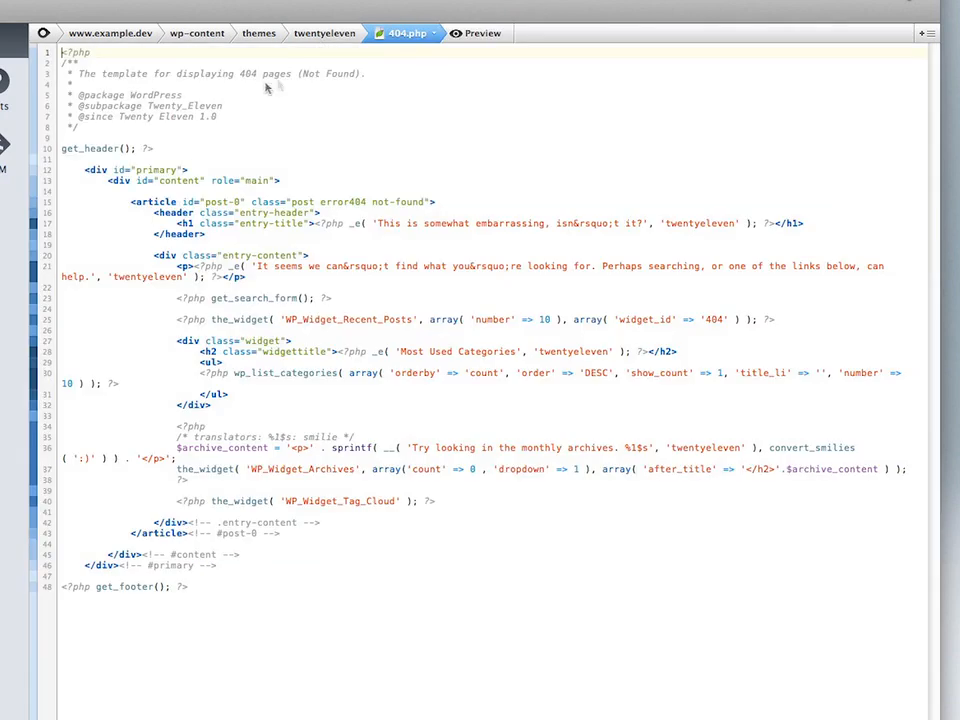
click(476, 32)
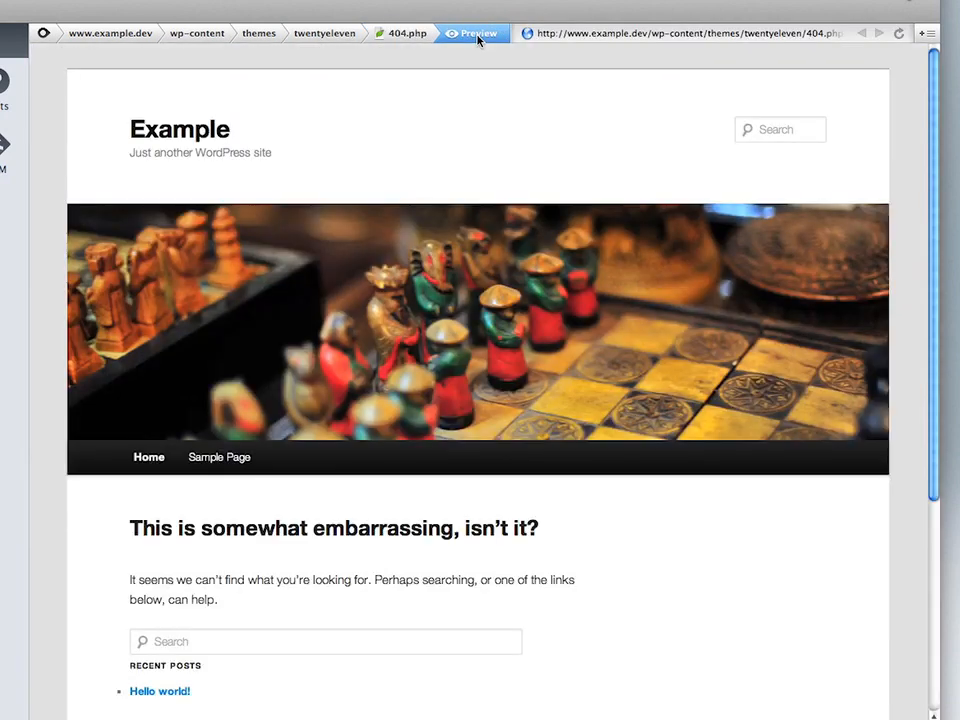
mouse_move(638, 212)
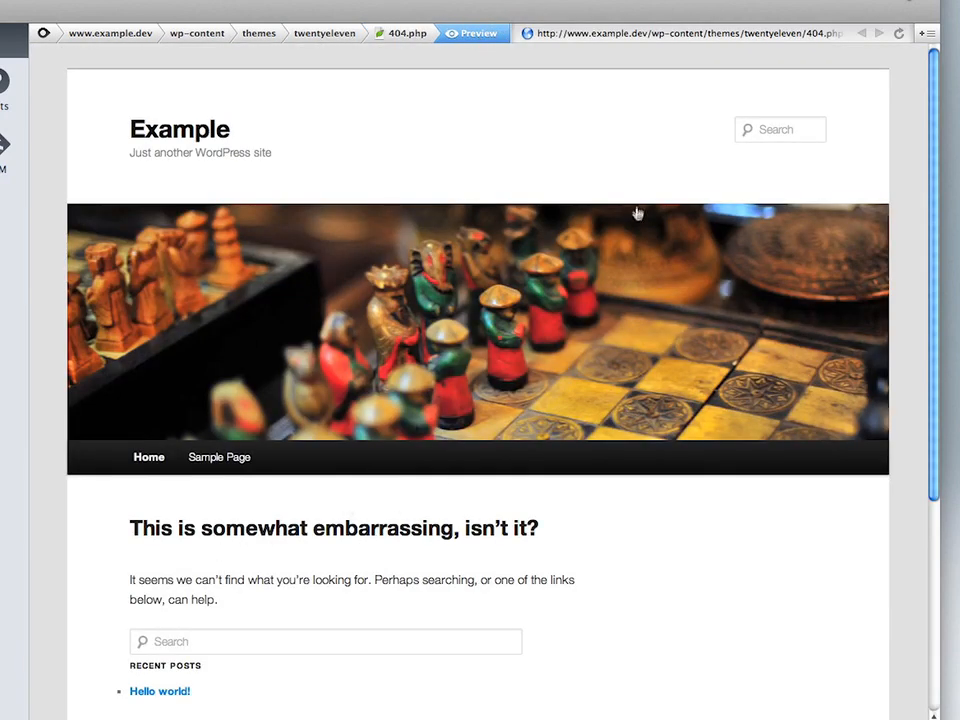
- From the breadcrumb file list, load header.php to show its PHP source
click(324, 32)
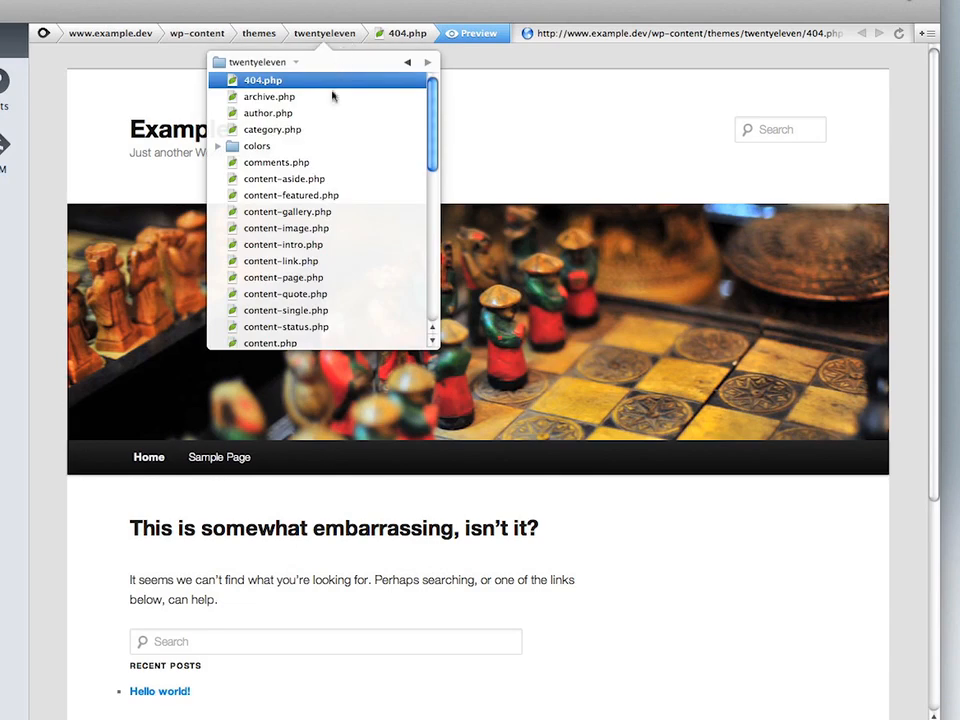
scroll(down, 3)
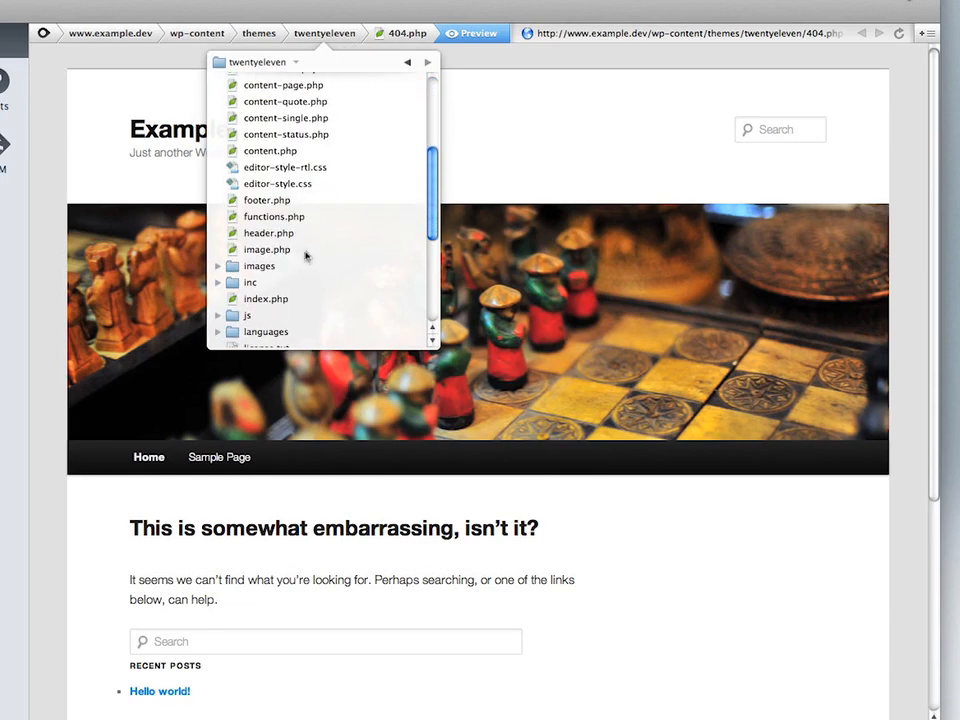
click(268, 232)
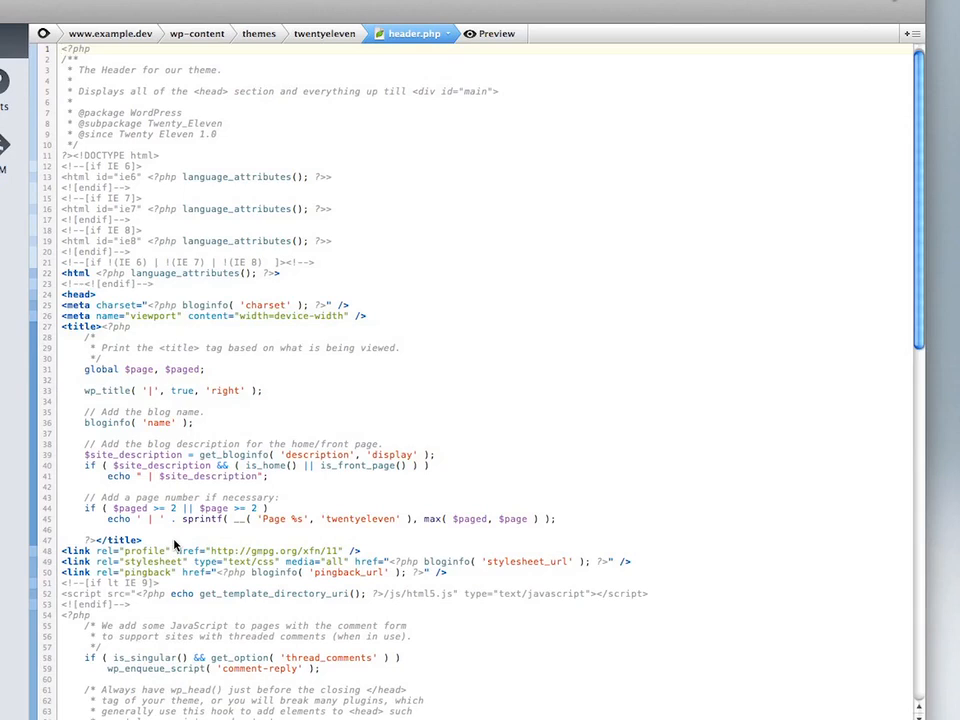
mouse_move(460, 128)
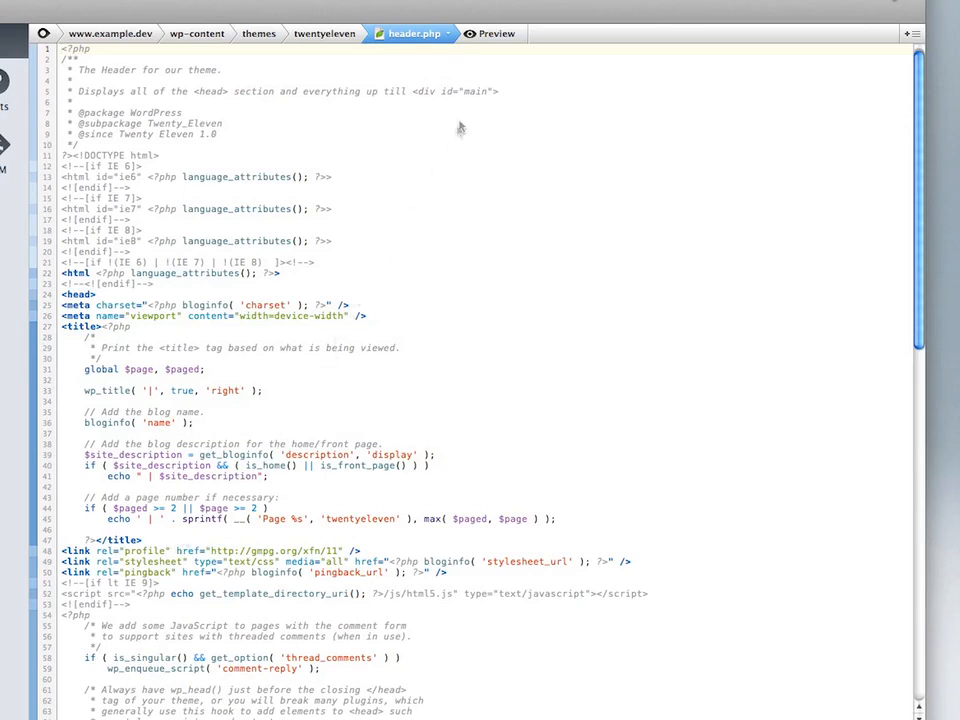
mouse_move(520, 42)
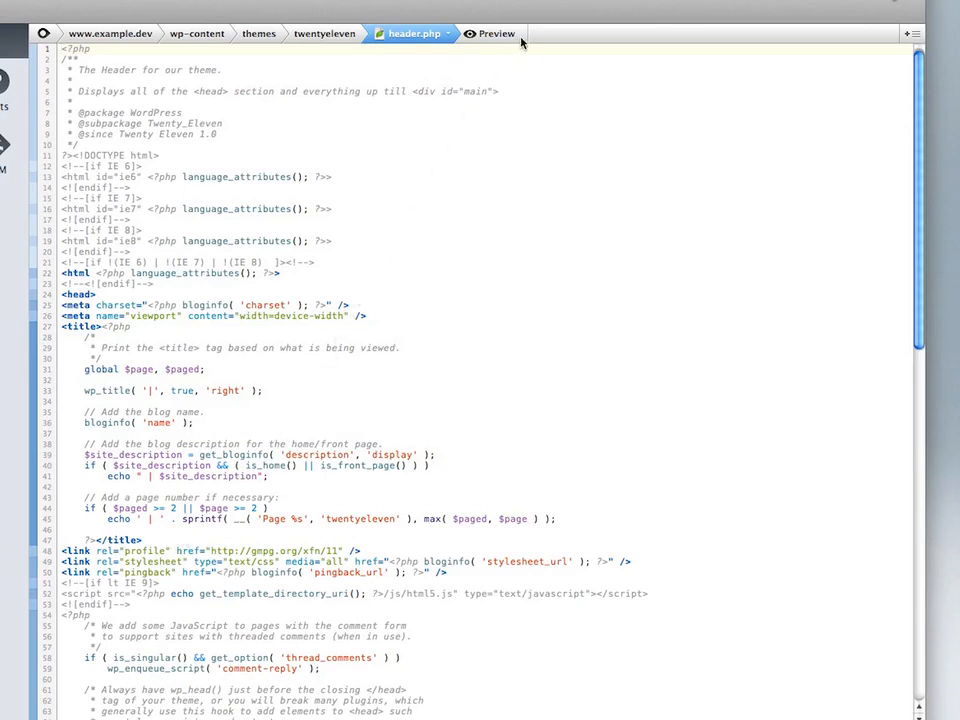
- Split the window so header.php code sits above a live preview of the site
click(912, 32)
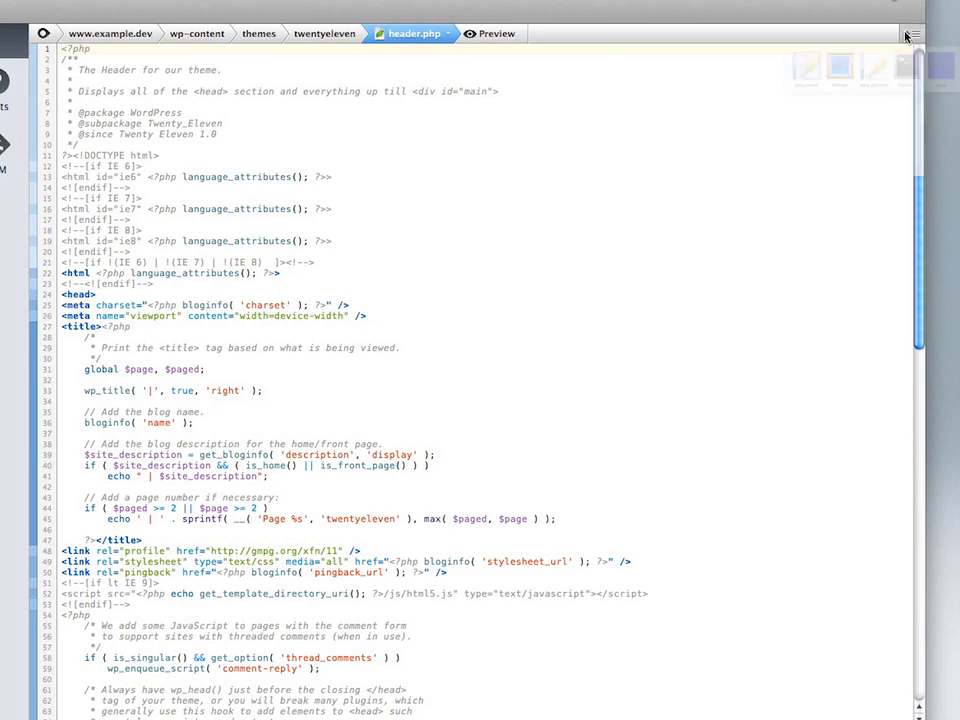
click(912, 32)
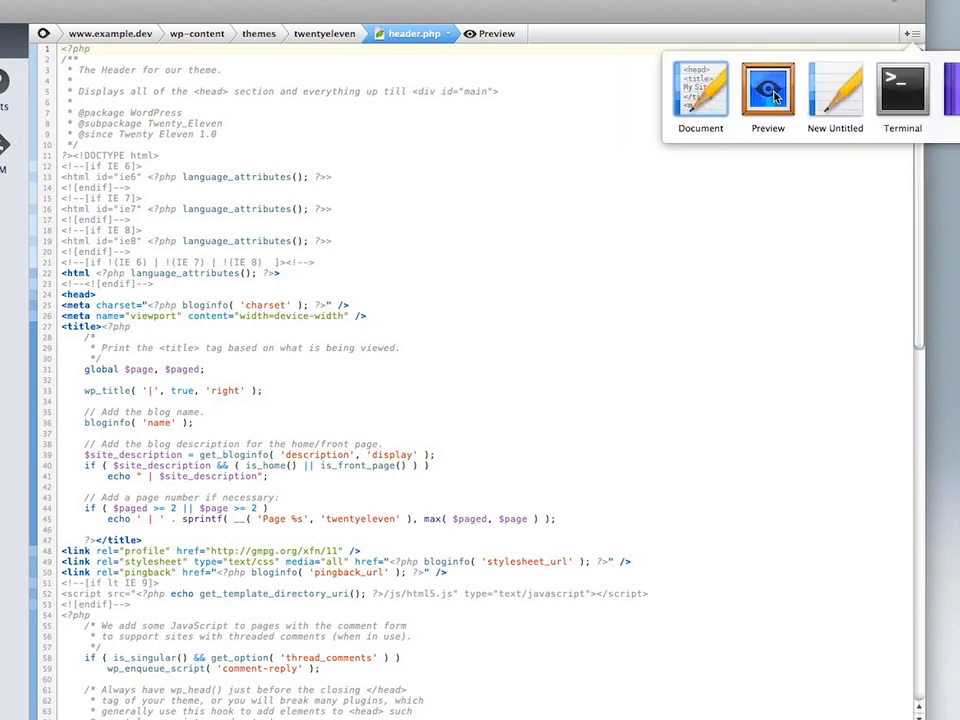
click(768, 90)
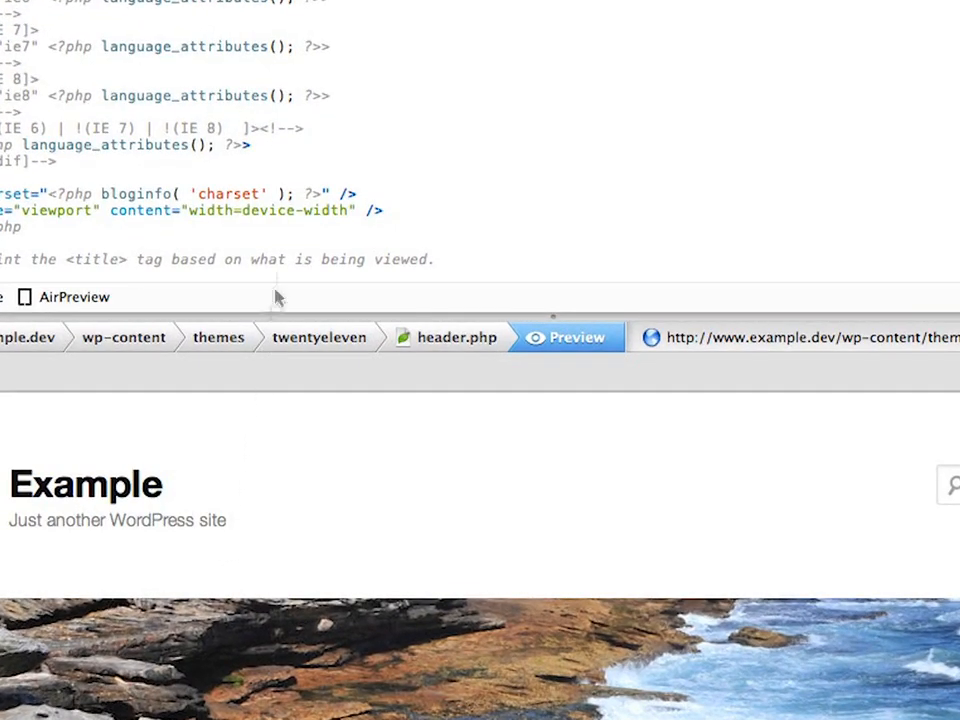
- Append 'that I can edit locally in realtime' after the site description and expand the preview to show it
scroll(down, 3)
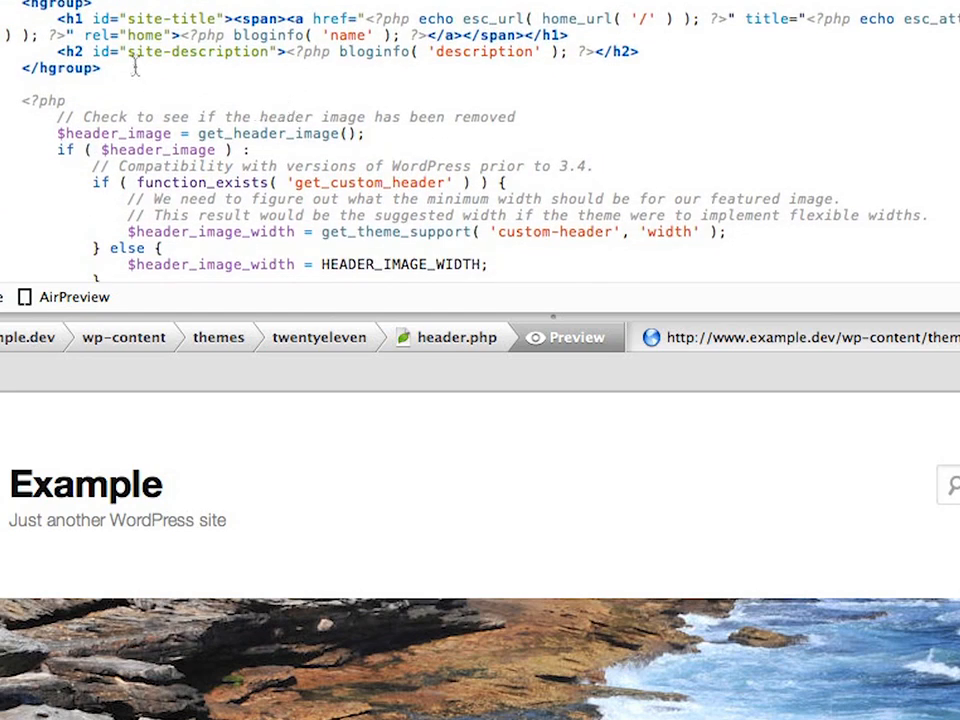
double_click(196, 52)
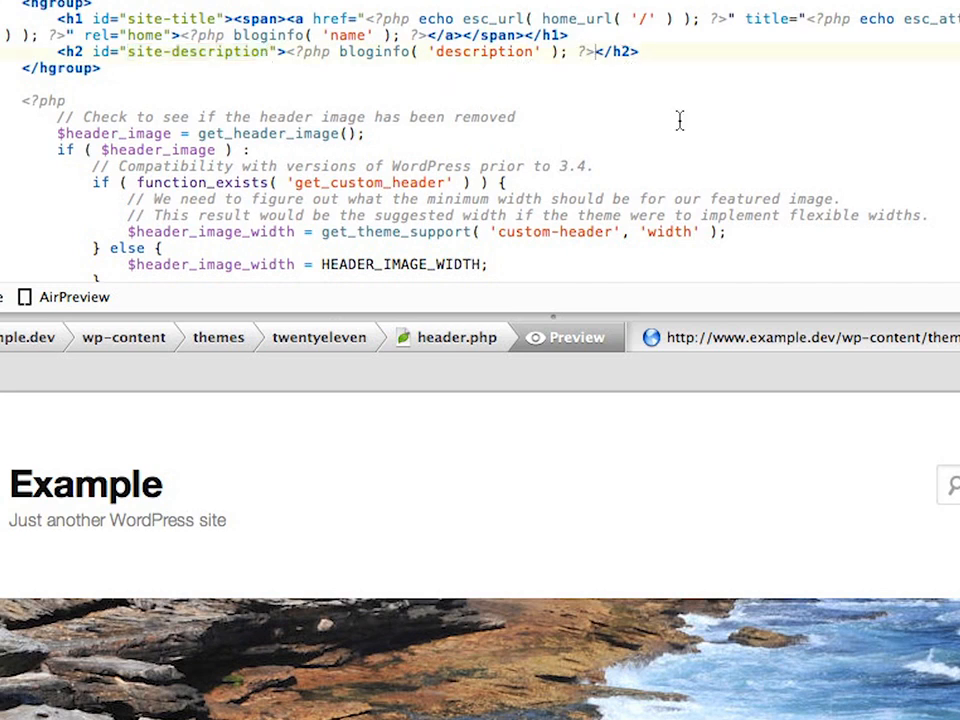
text(that I can edit)
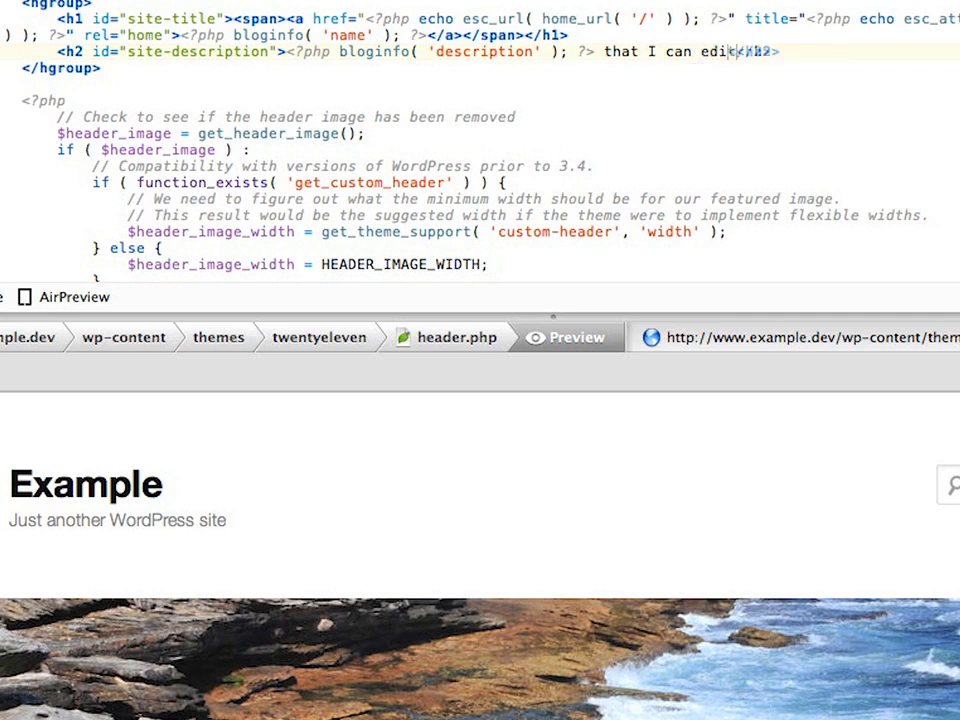
text(locally in realtime!)
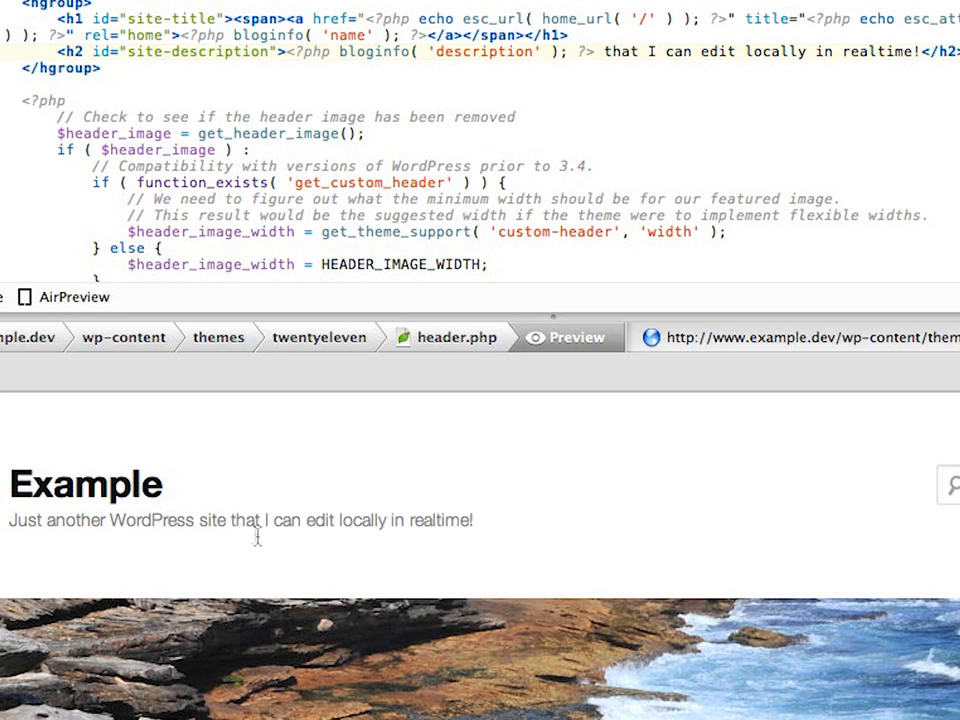
drag(256, 520, 476, 520)
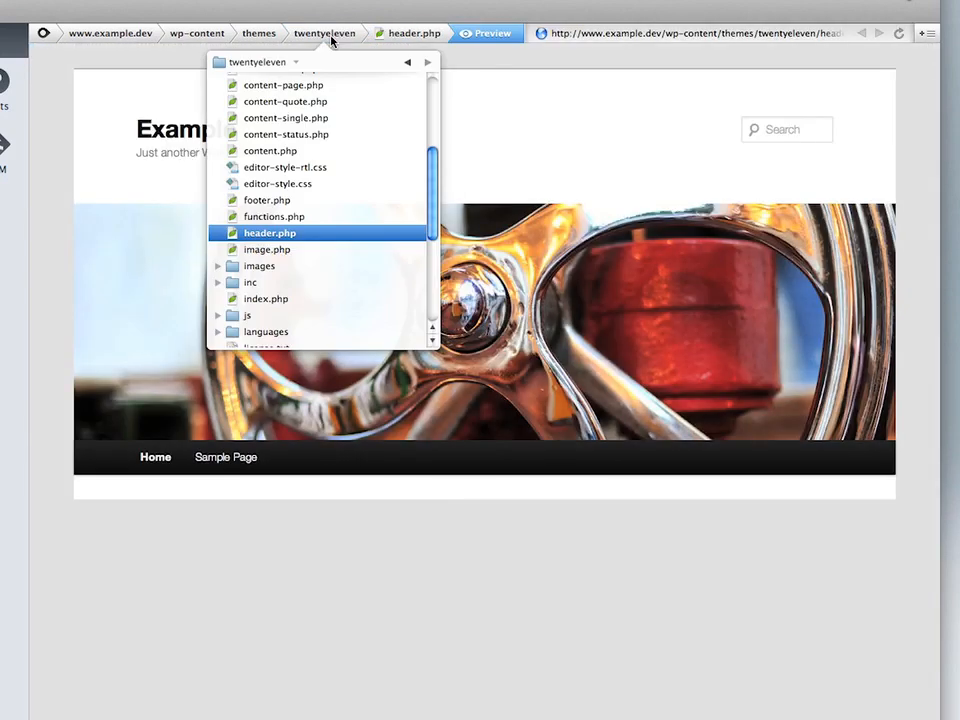
- Preview sidebar.php and footer.php, each in its own tab
scroll(down, 3)
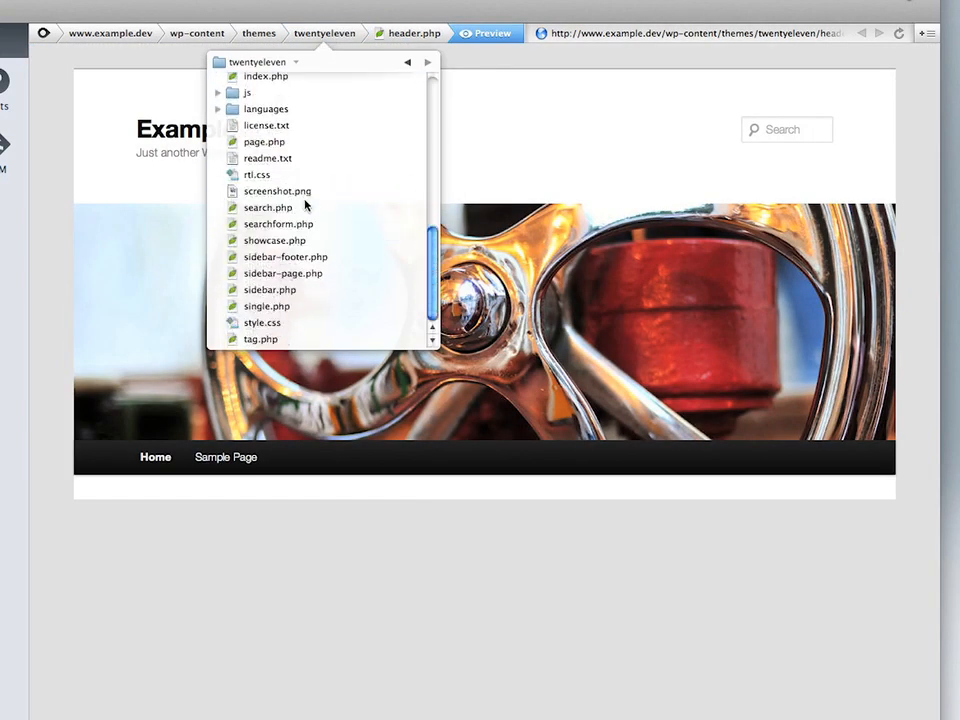
click(270, 288)
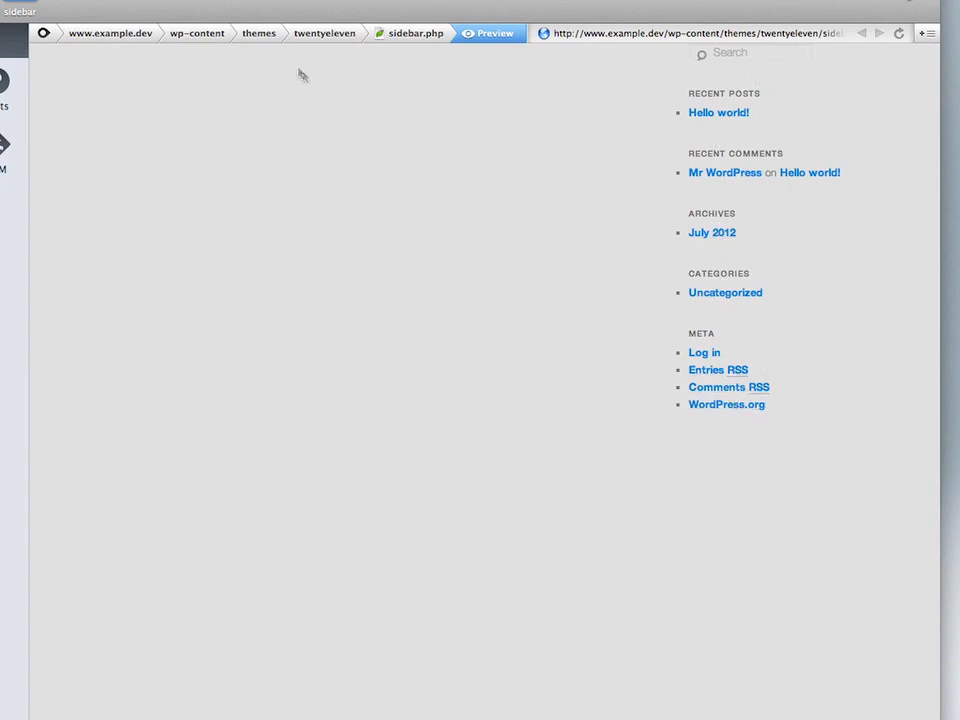
click(324, 32)
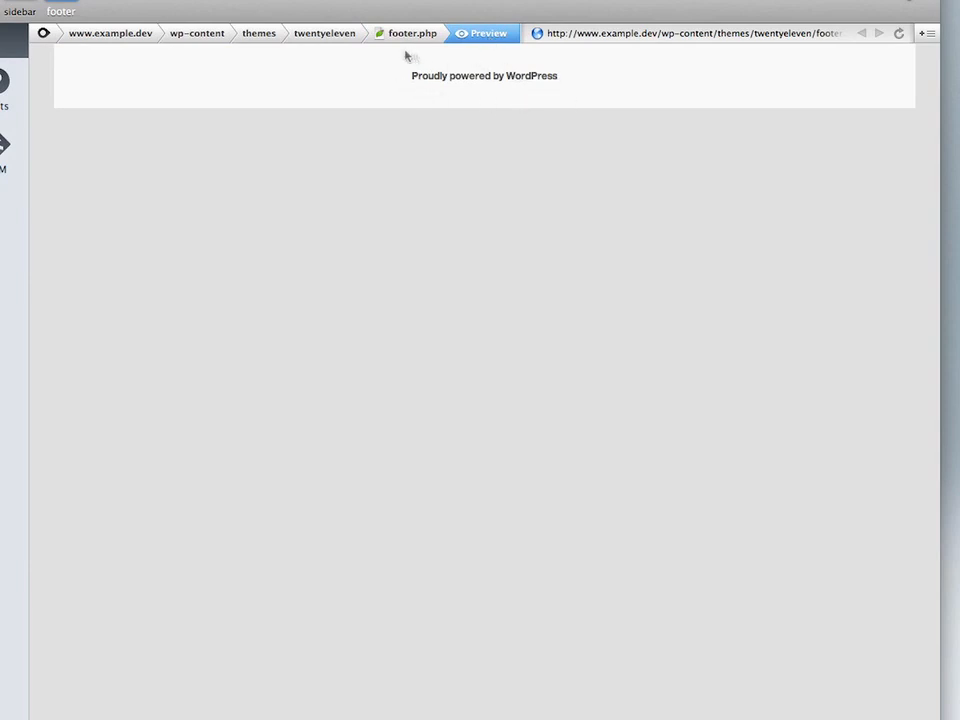
- Preview archive.php in a new tab from the theme file list
click(324, 32)
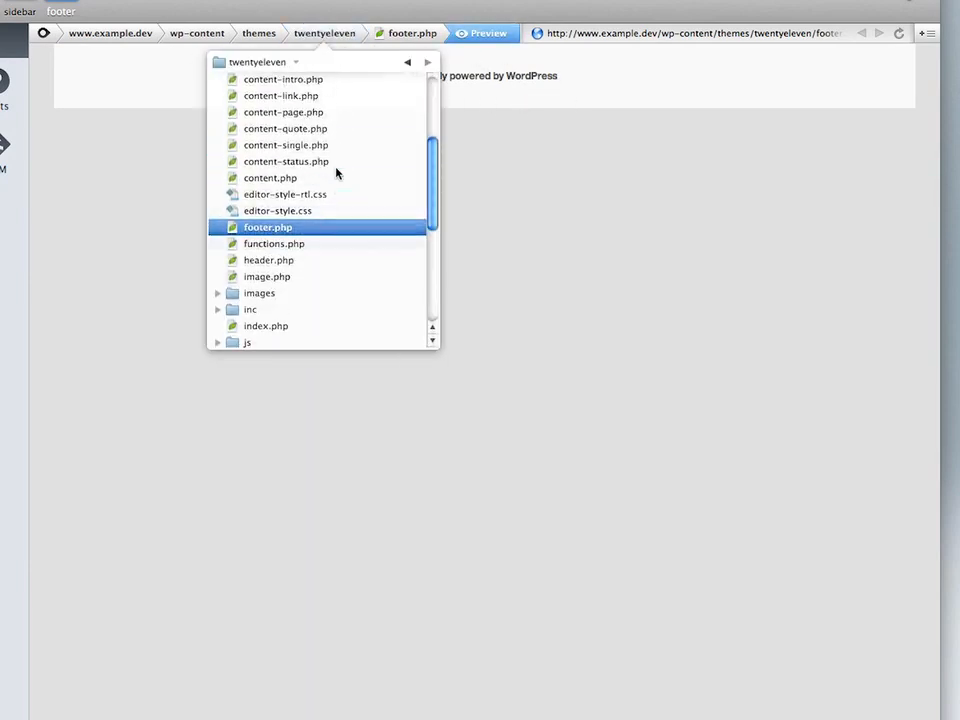
scroll(up, 3)
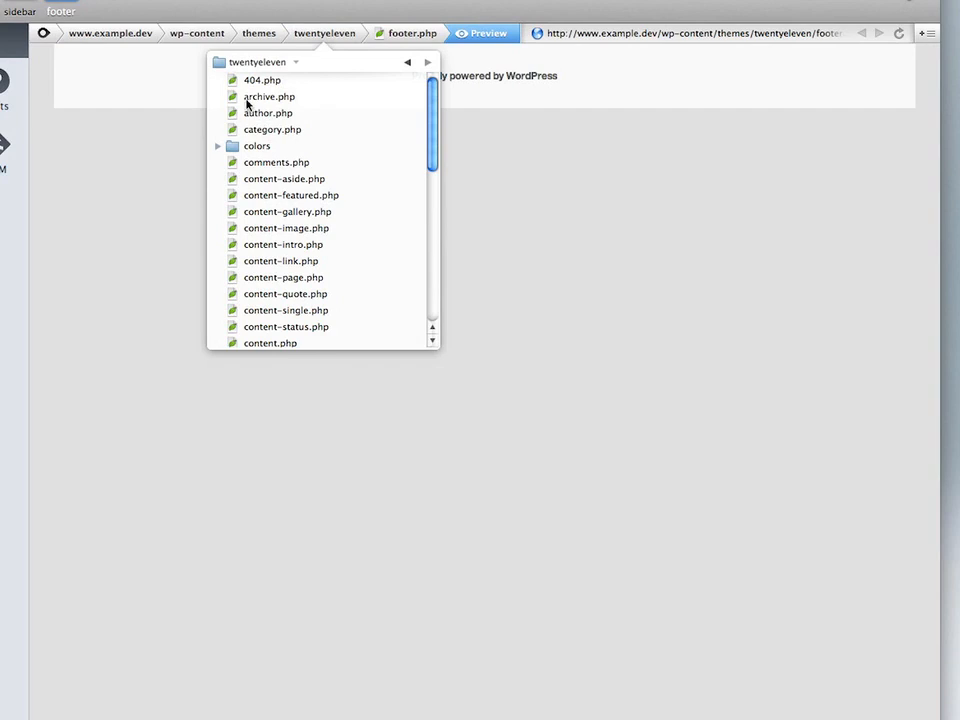
click(268, 96)
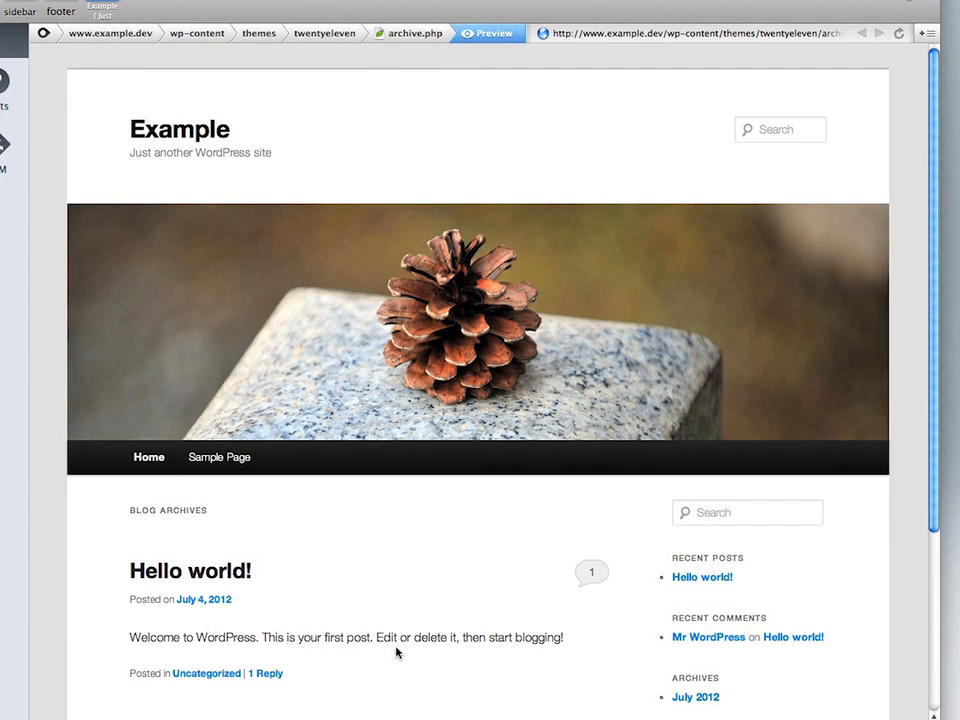
mouse_move(312, 82)
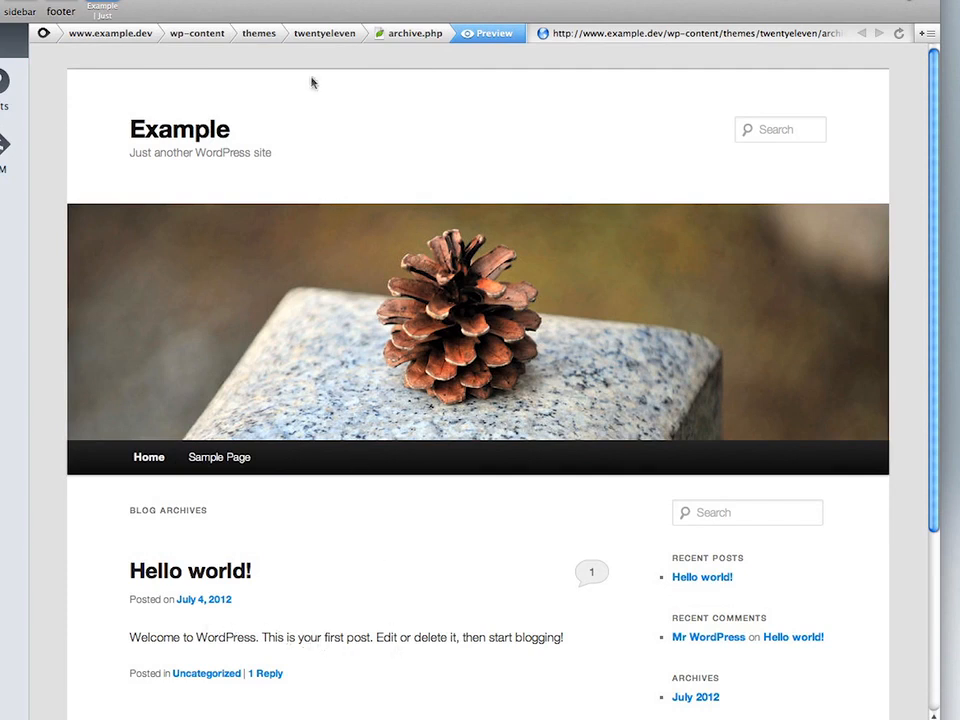
click(324, 32)
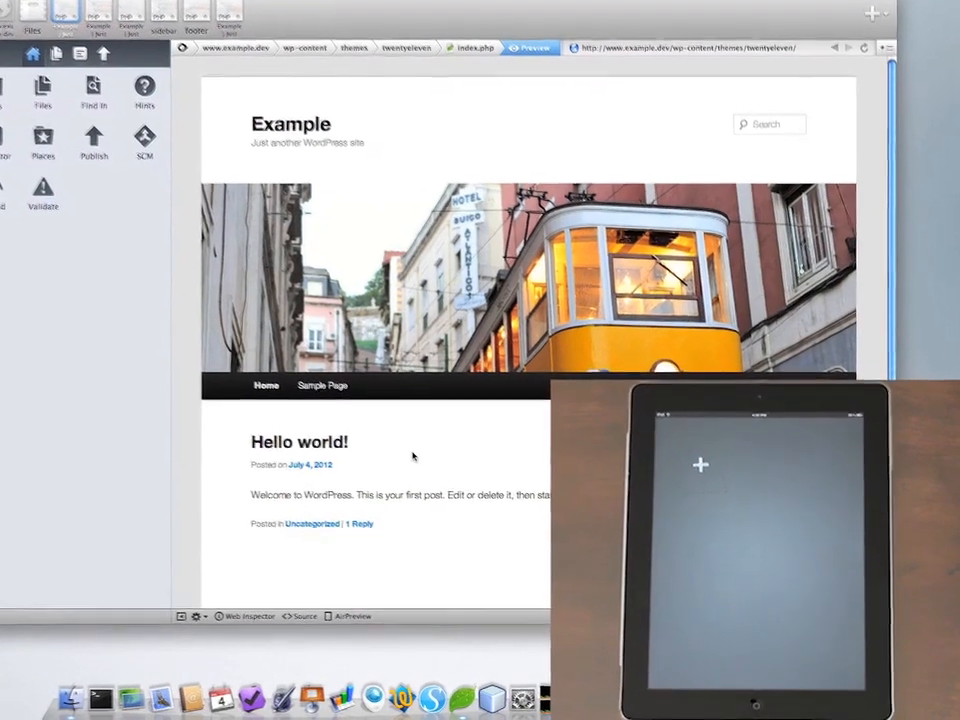
- Scroll the index page preview before choosing the iPad as AirPreview destination
scroll(down, 3)
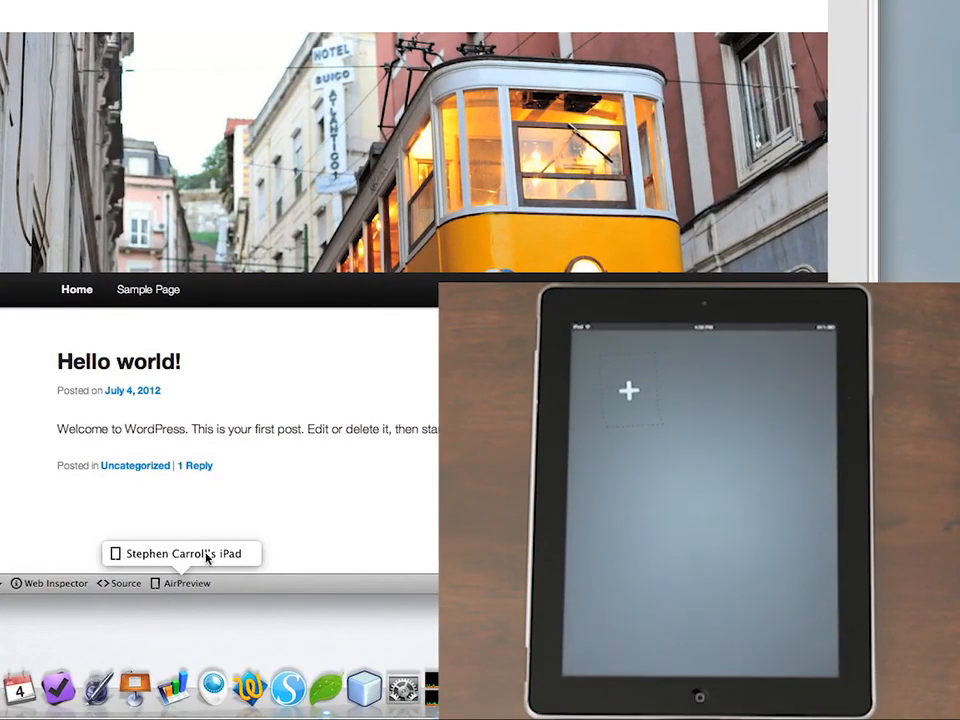
mouse_move(208, 558)
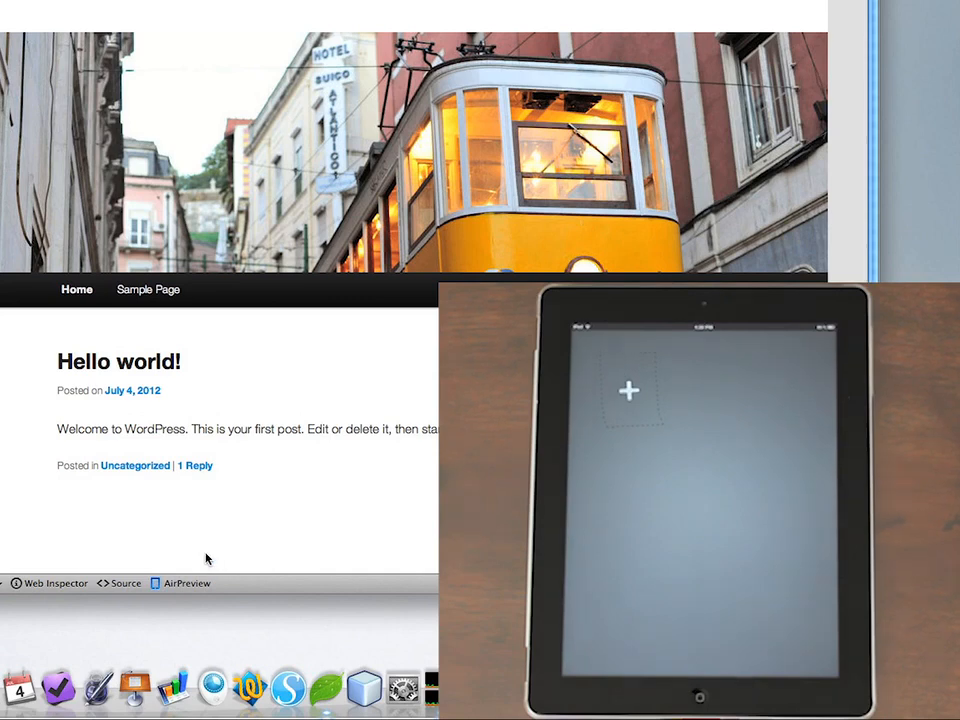